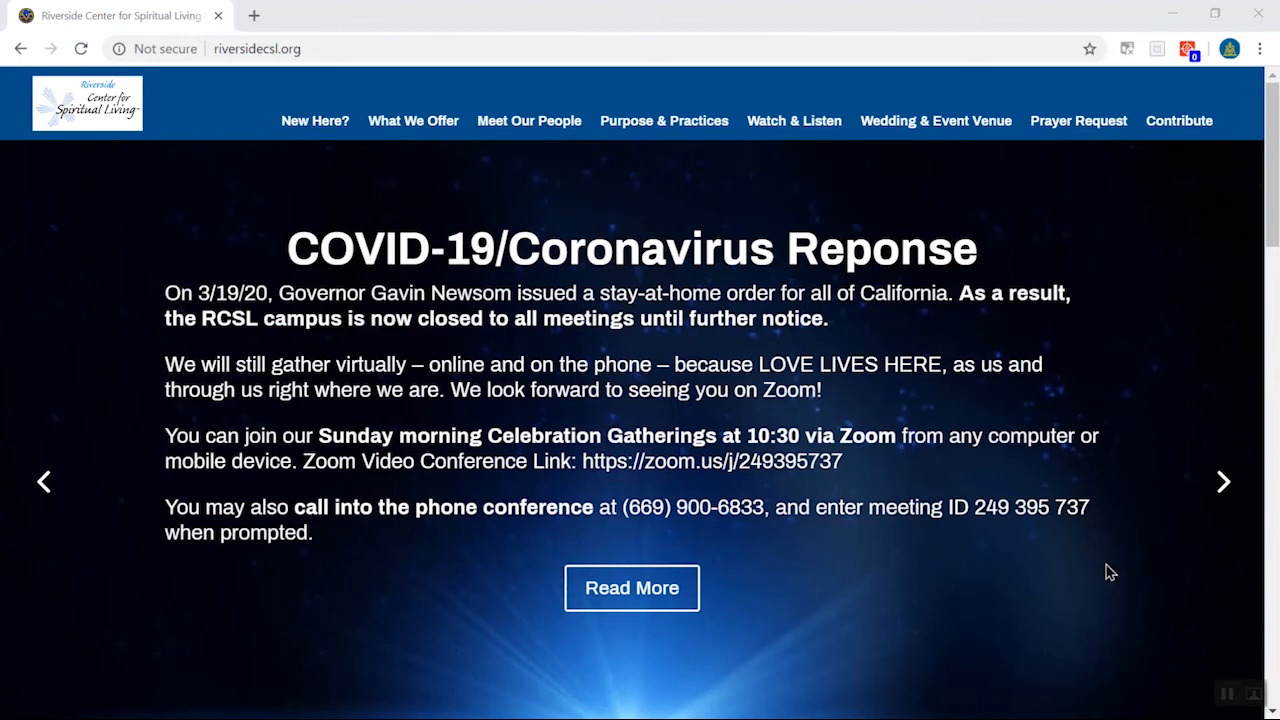
Step: Launch the Online Sunday Morning Gathering link and let the browser hand the meeting to Zoom
scroll("down", 3)
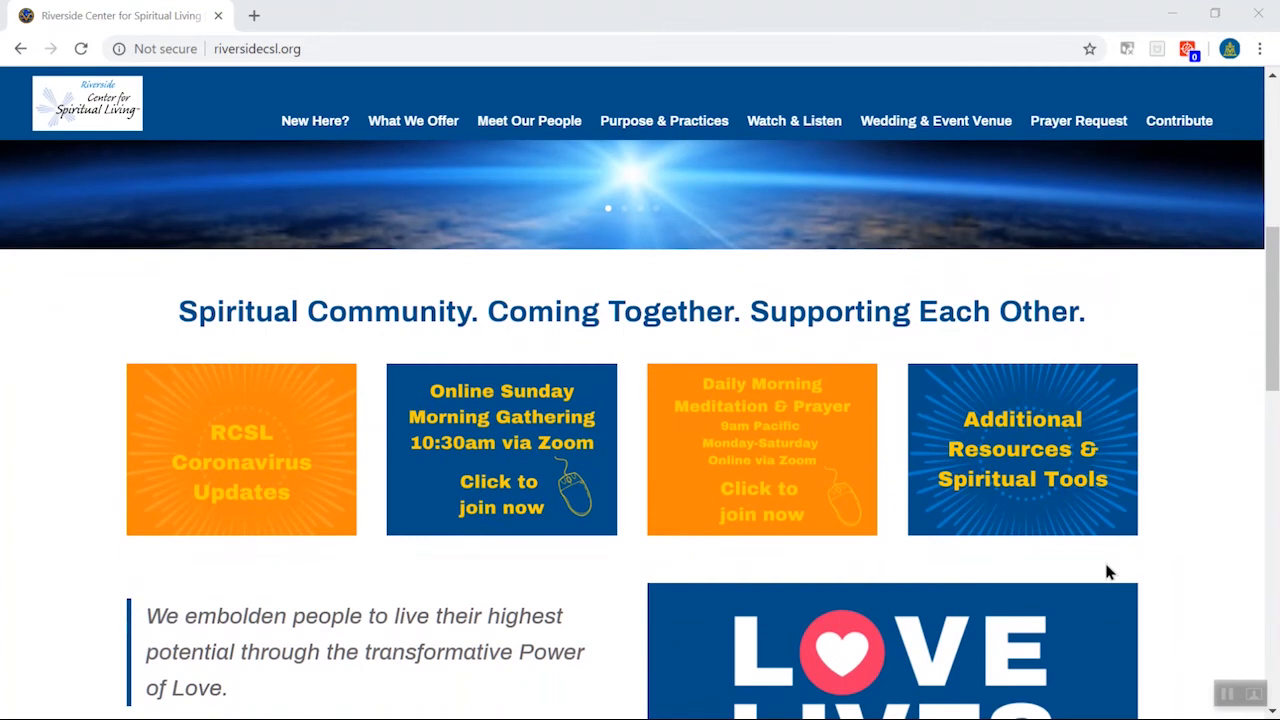
mouse_move(648, 556)
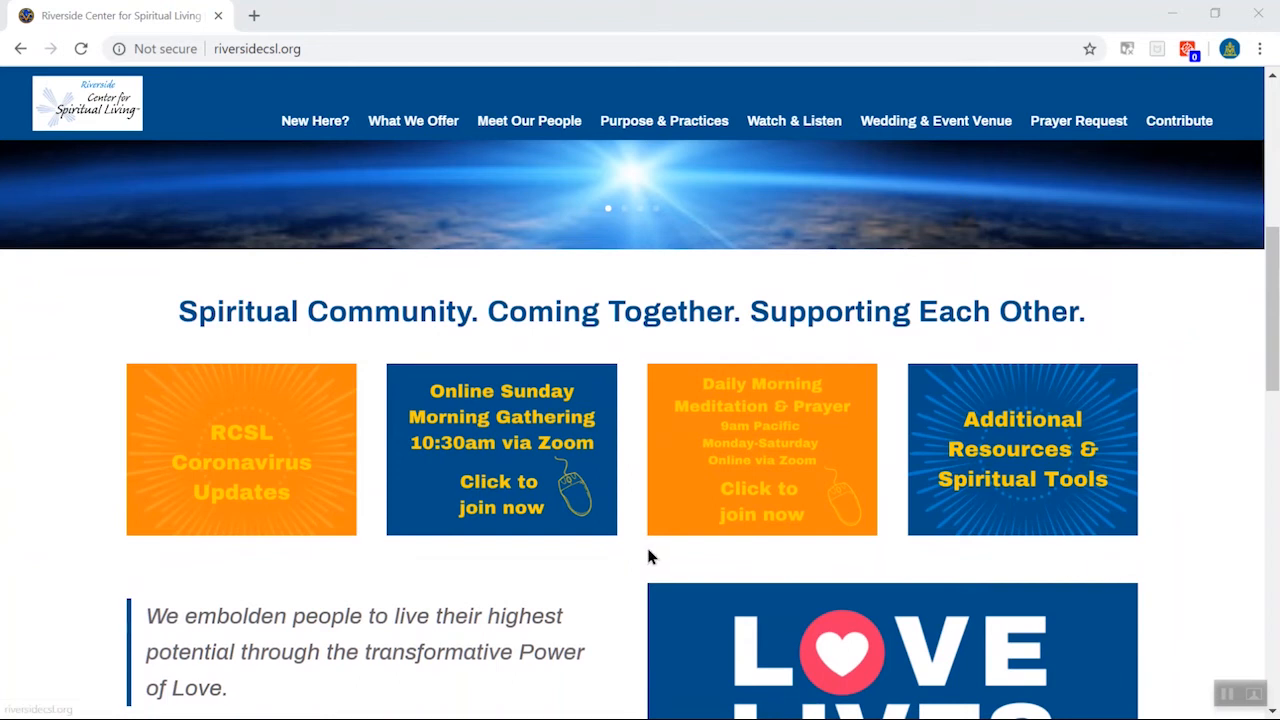
mouse_move(588, 576)
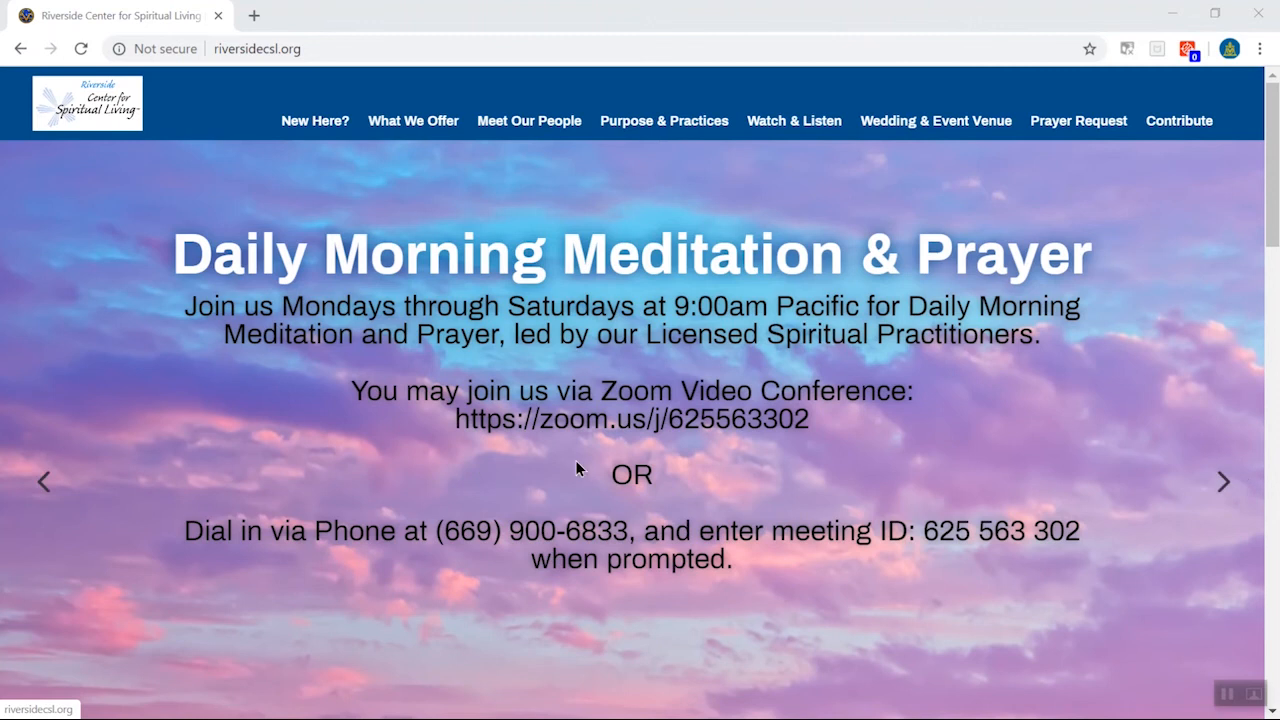
scroll("down", 3)
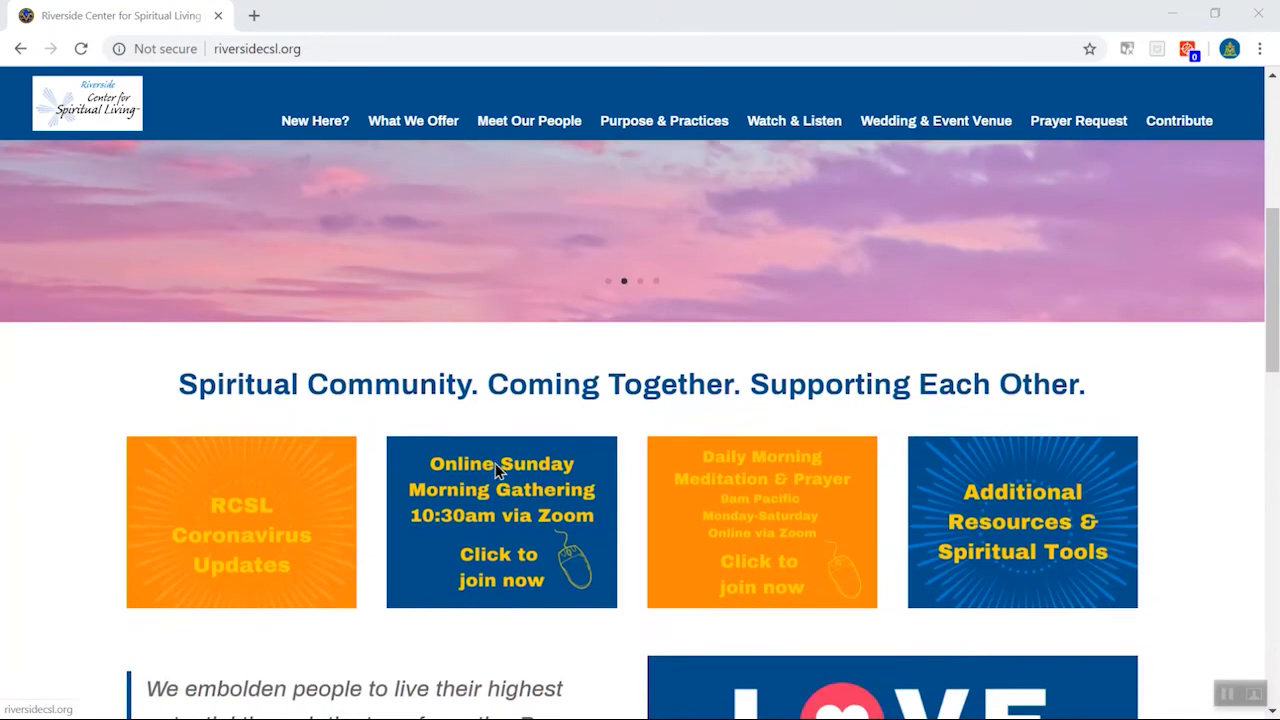
scroll("down", 3)
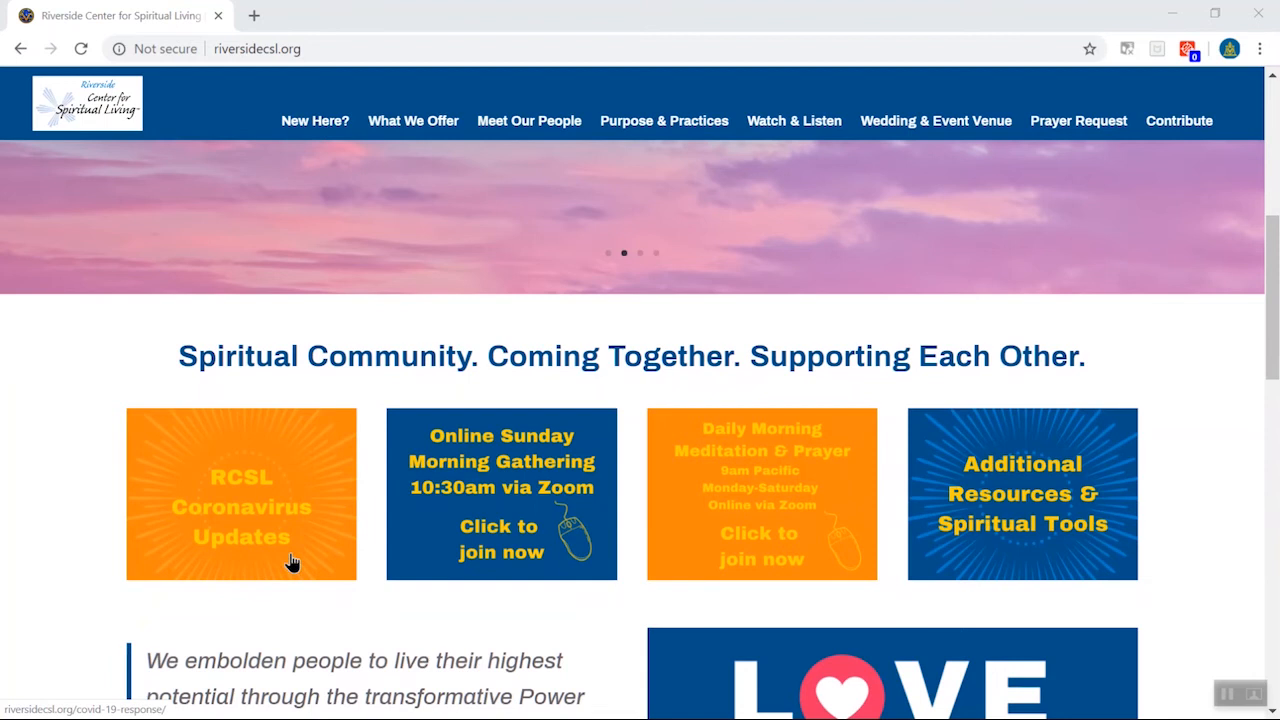
mouse_move(262, 558)
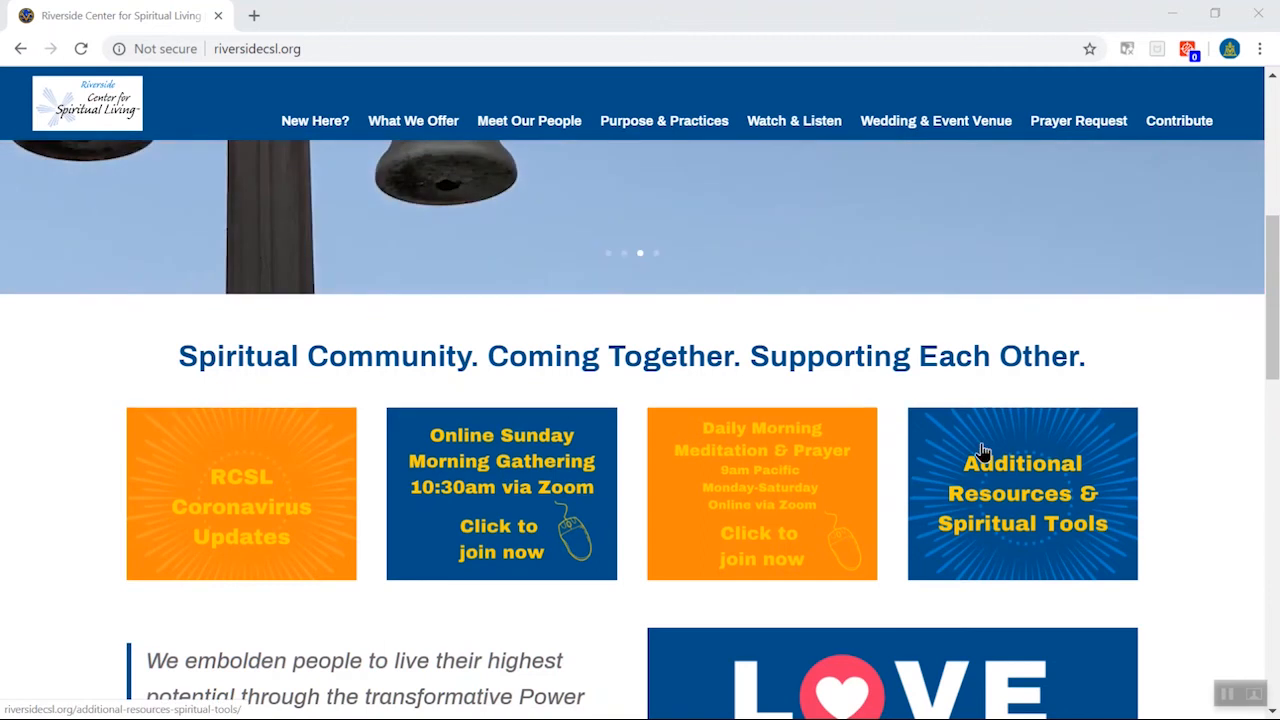
mouse_move(1044, 512)
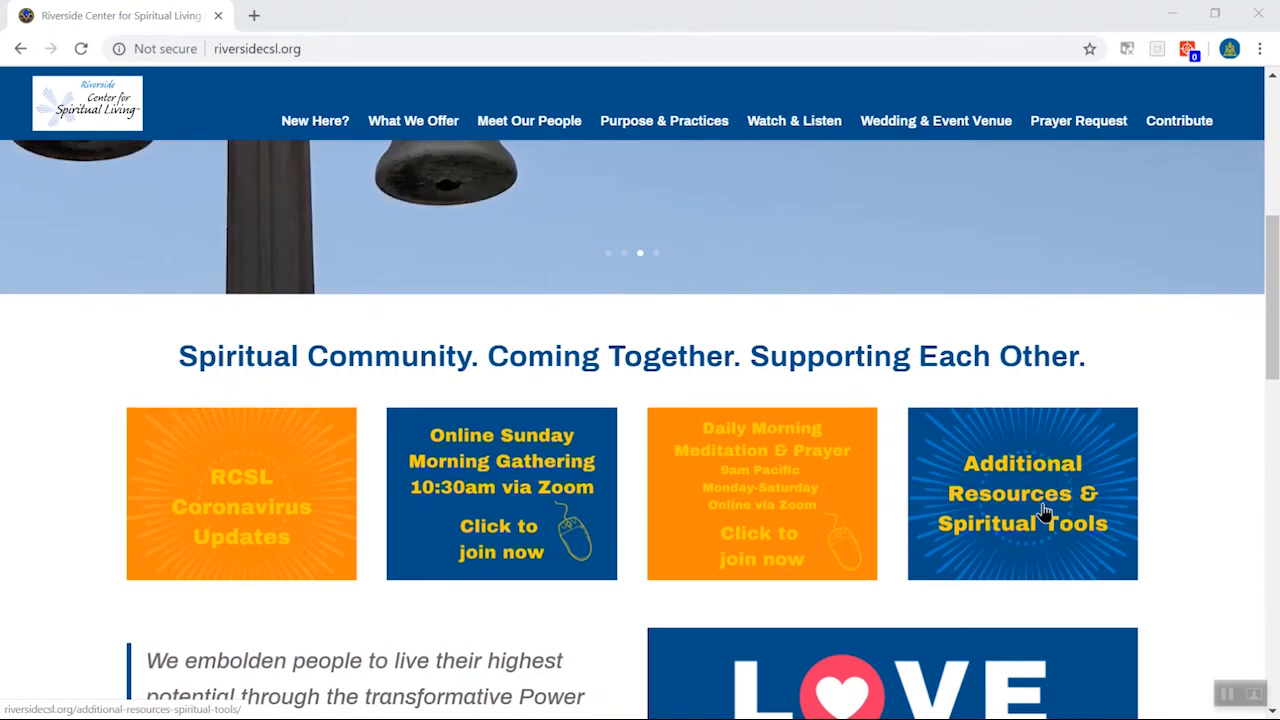
mouse_move(1038, 518)
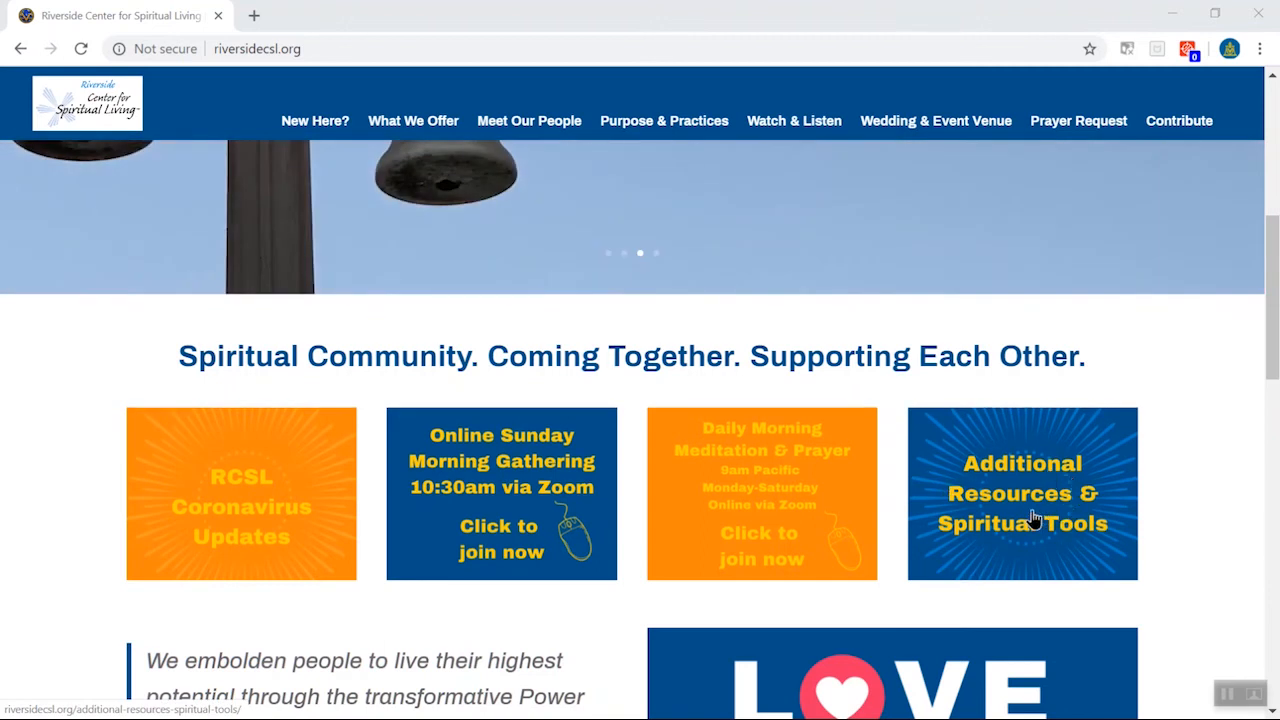
mouse_move(608, 344)
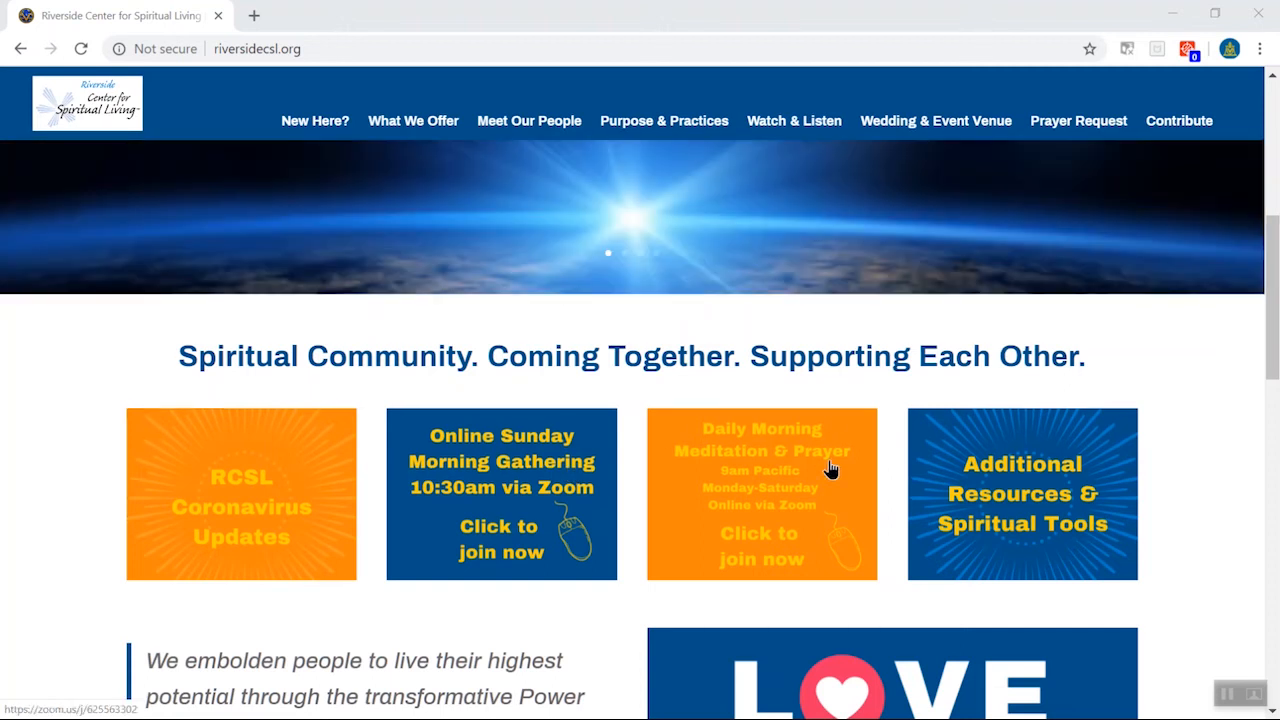
mouse_move(756, 512)
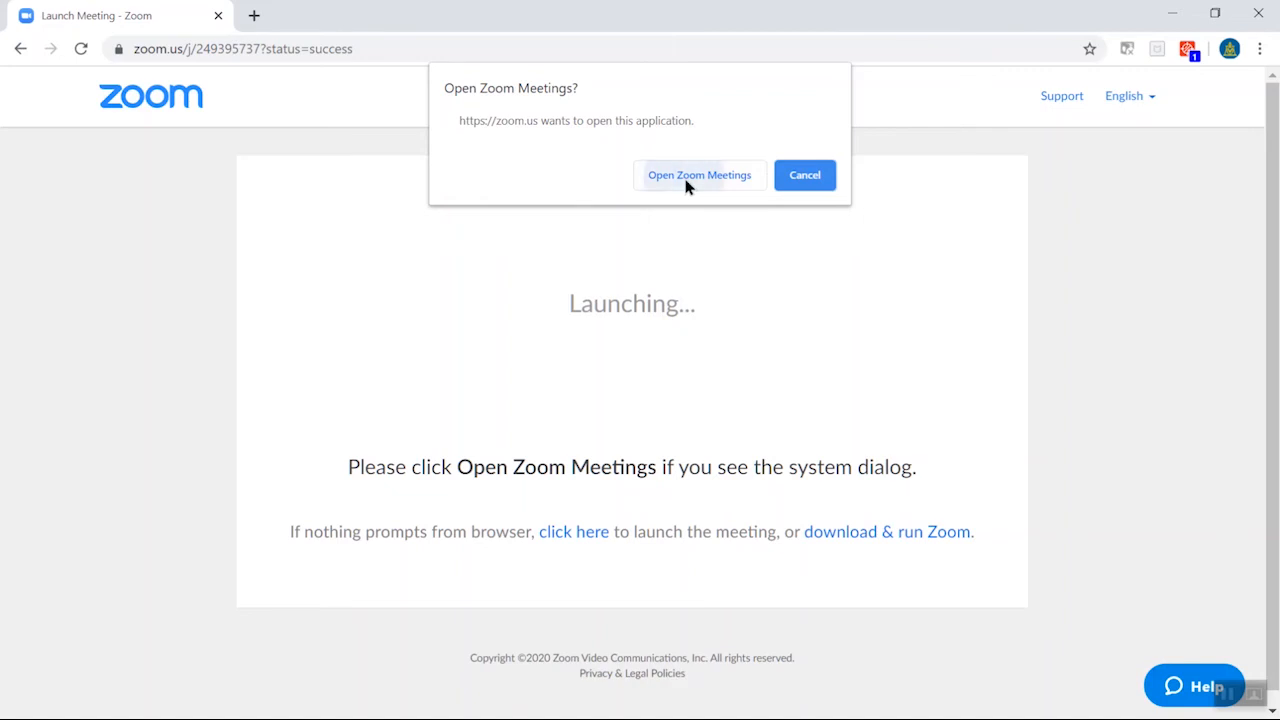
left_click(700, 176)
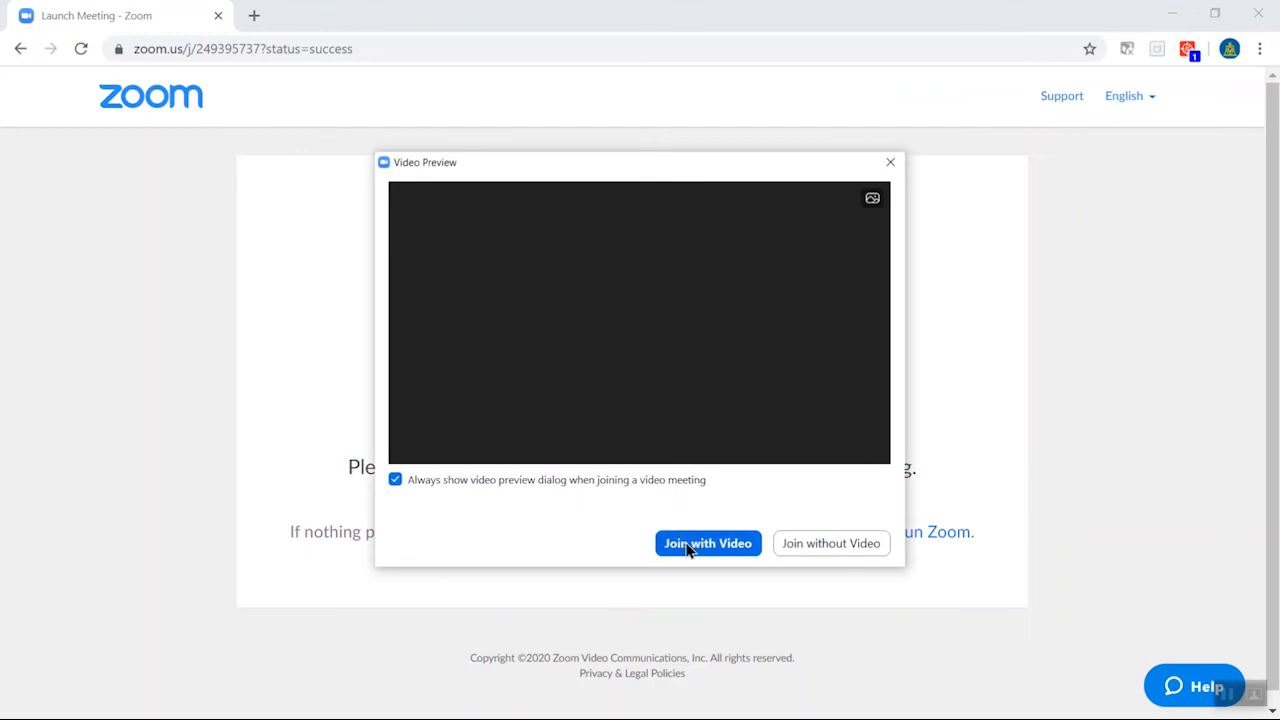
mouse_move(752, 538)
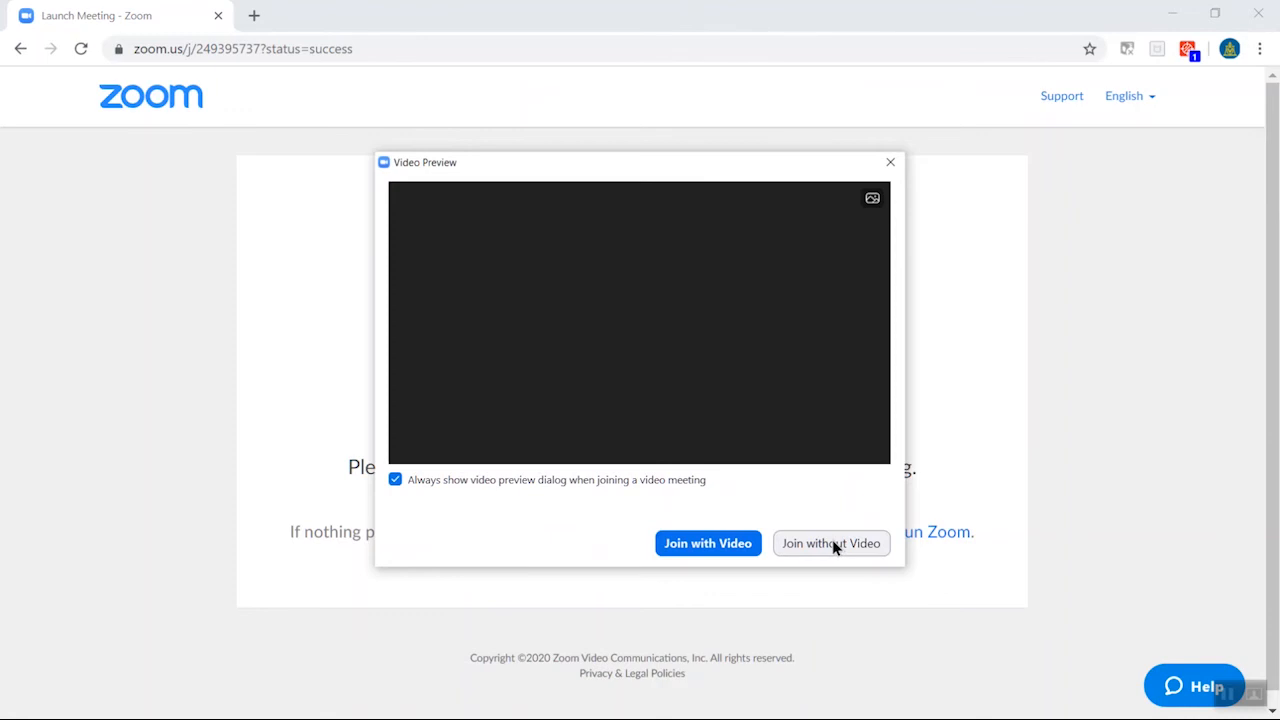
Step: Join without video, check the phone dial-in numbers, and return to the Computer Audio option
left_click(830, 544)
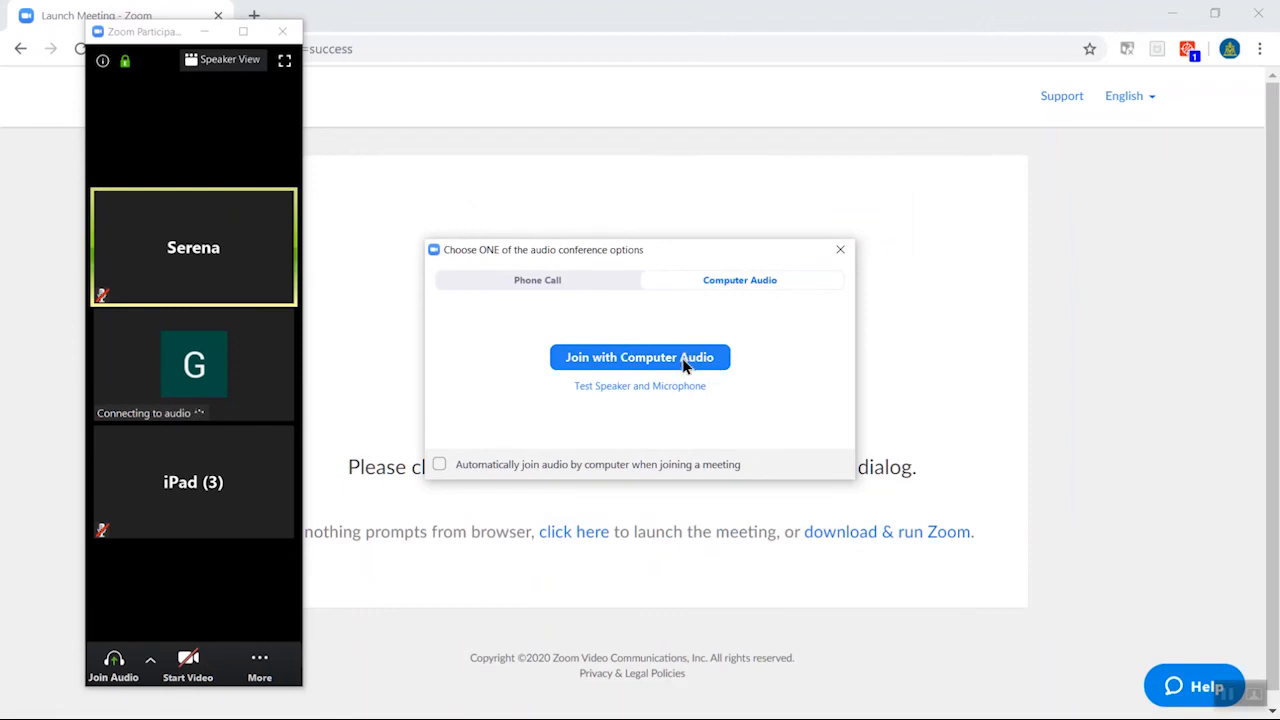
mouse_move(538, 280)
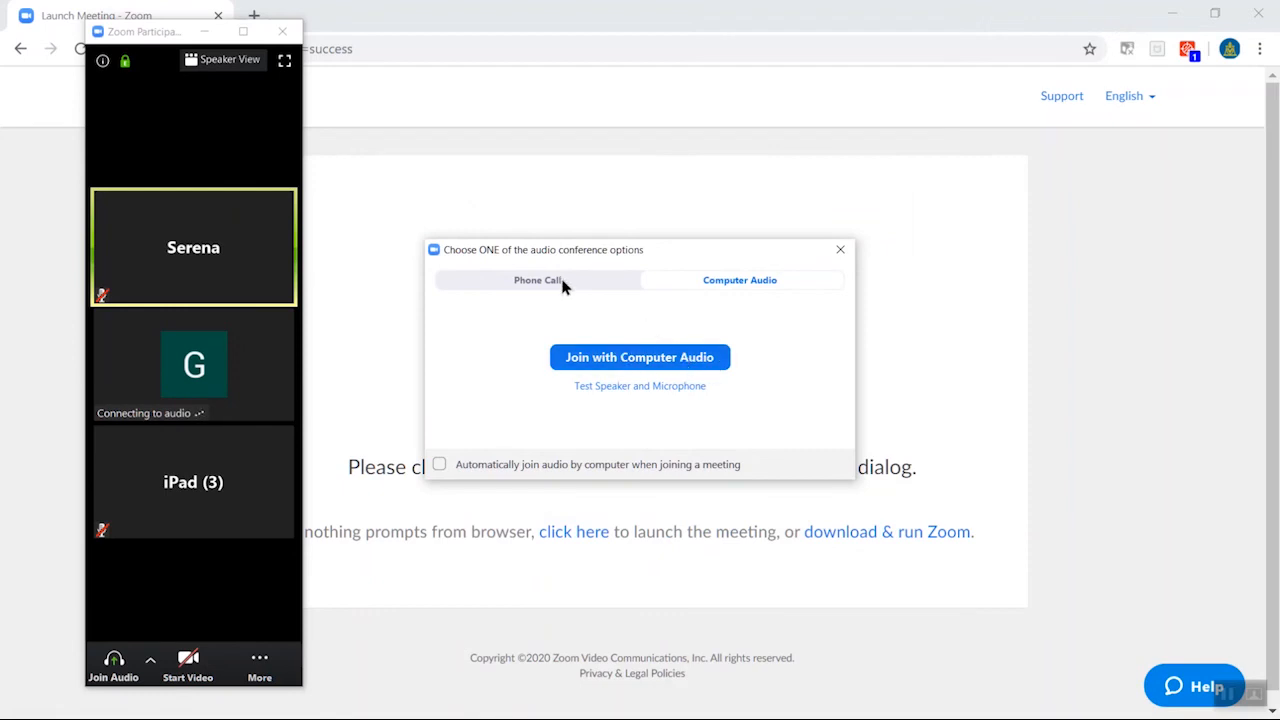
left_click(538, 280)
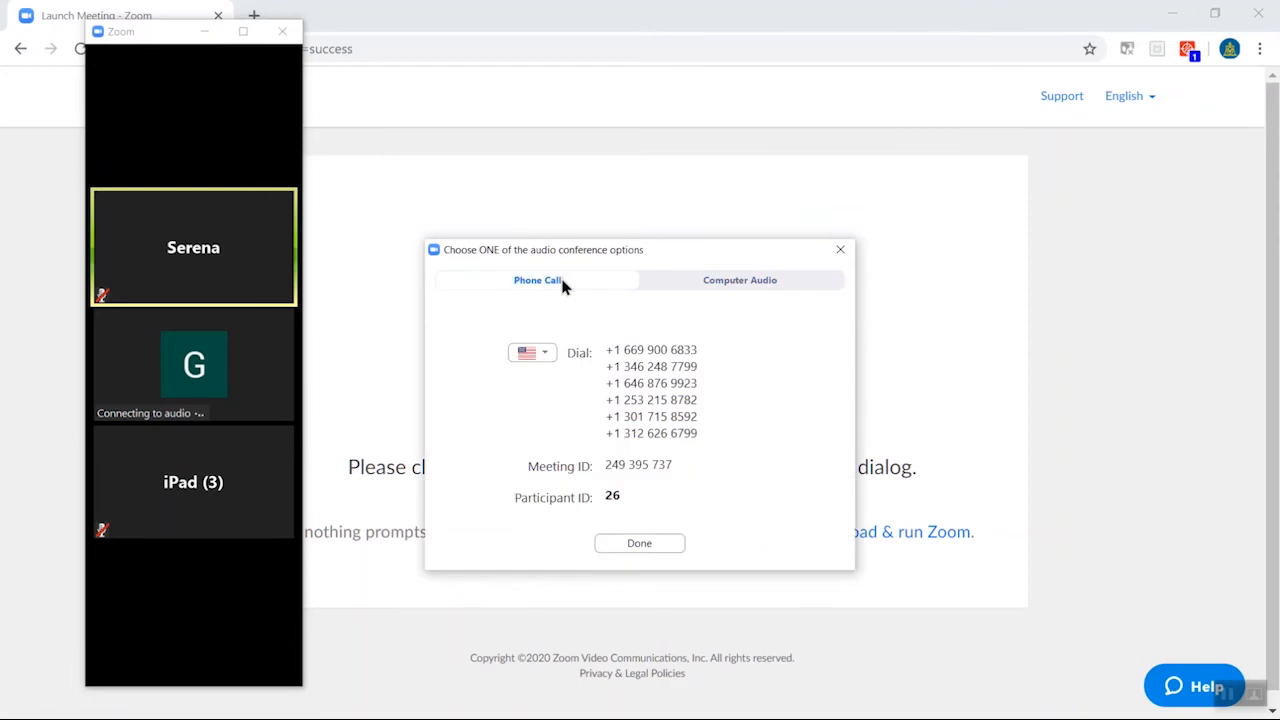
mouse_move(496, 282)
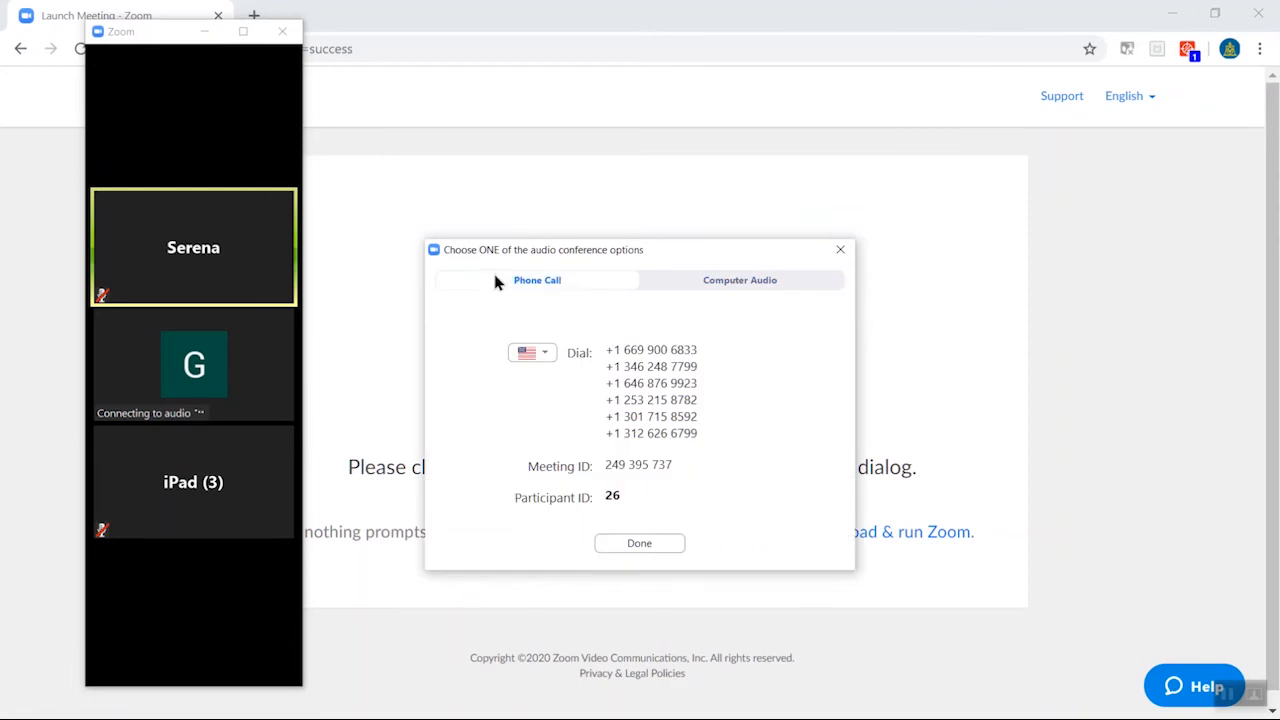
mouse_move(680, 336)
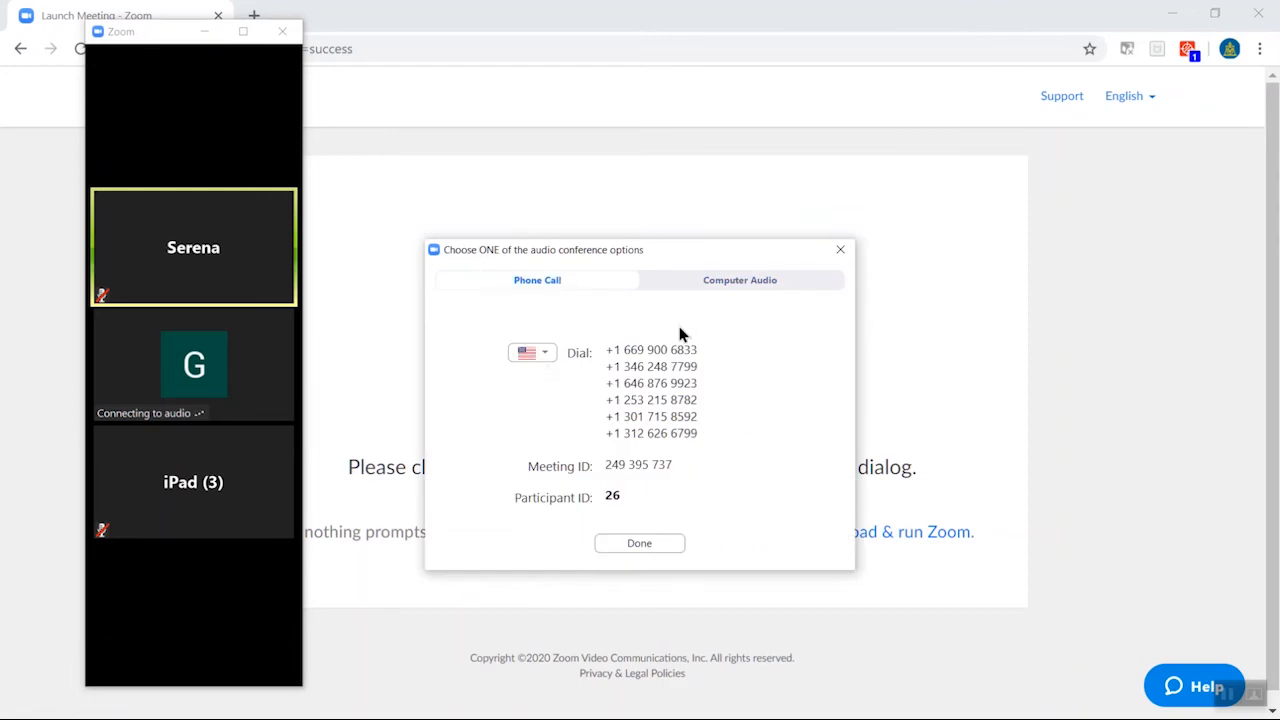
mouse_move(732, 438)
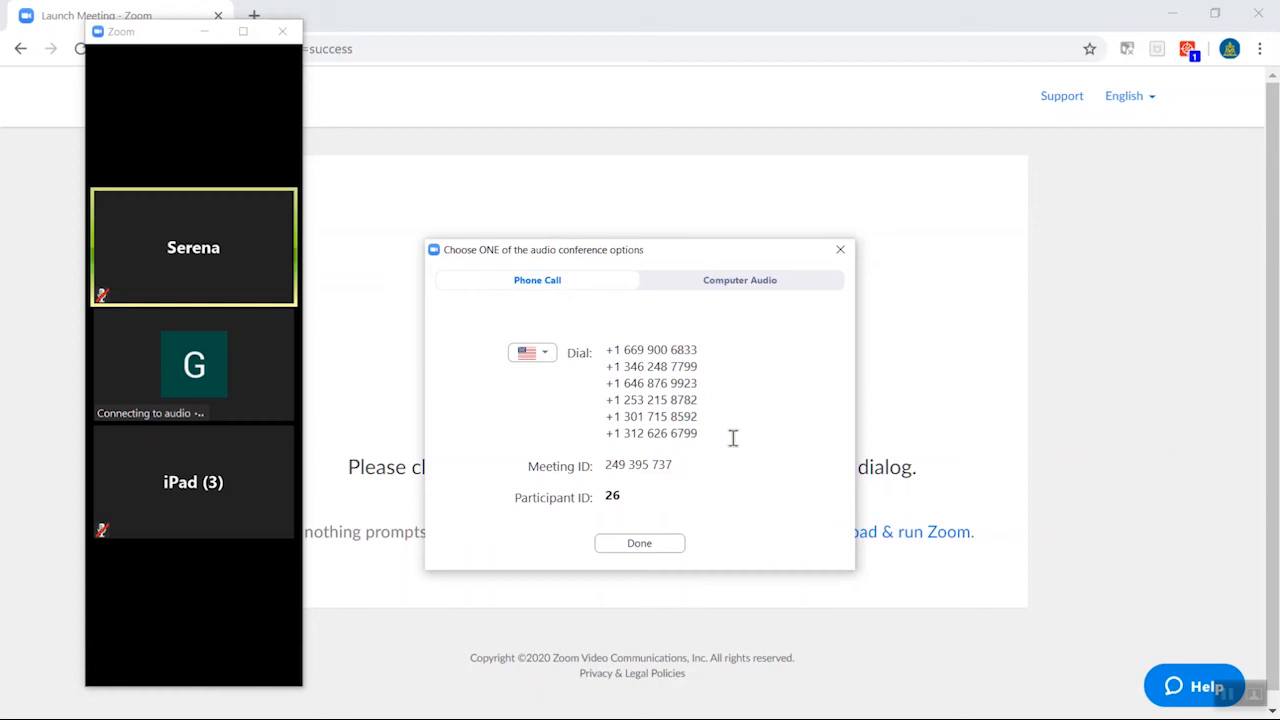
left_click(740, 280)
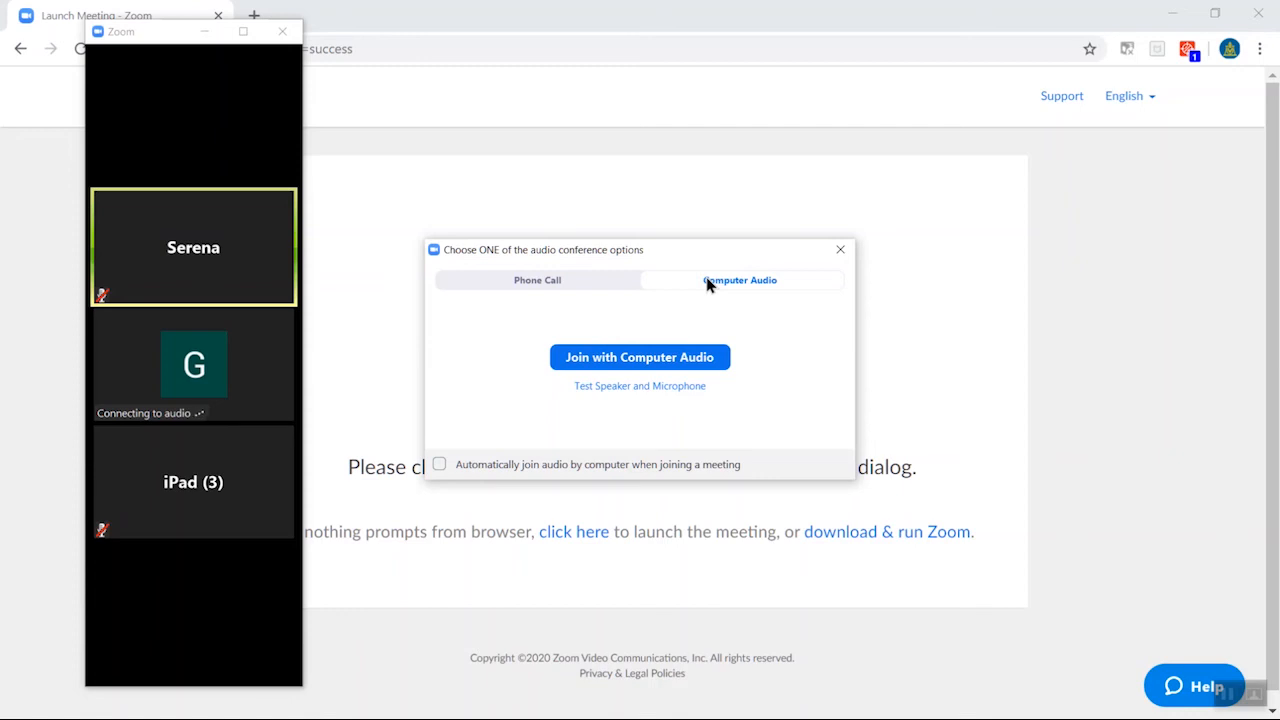
Step: Join the meeting's audio through the computer, microphone muted
left_click(640, 356)
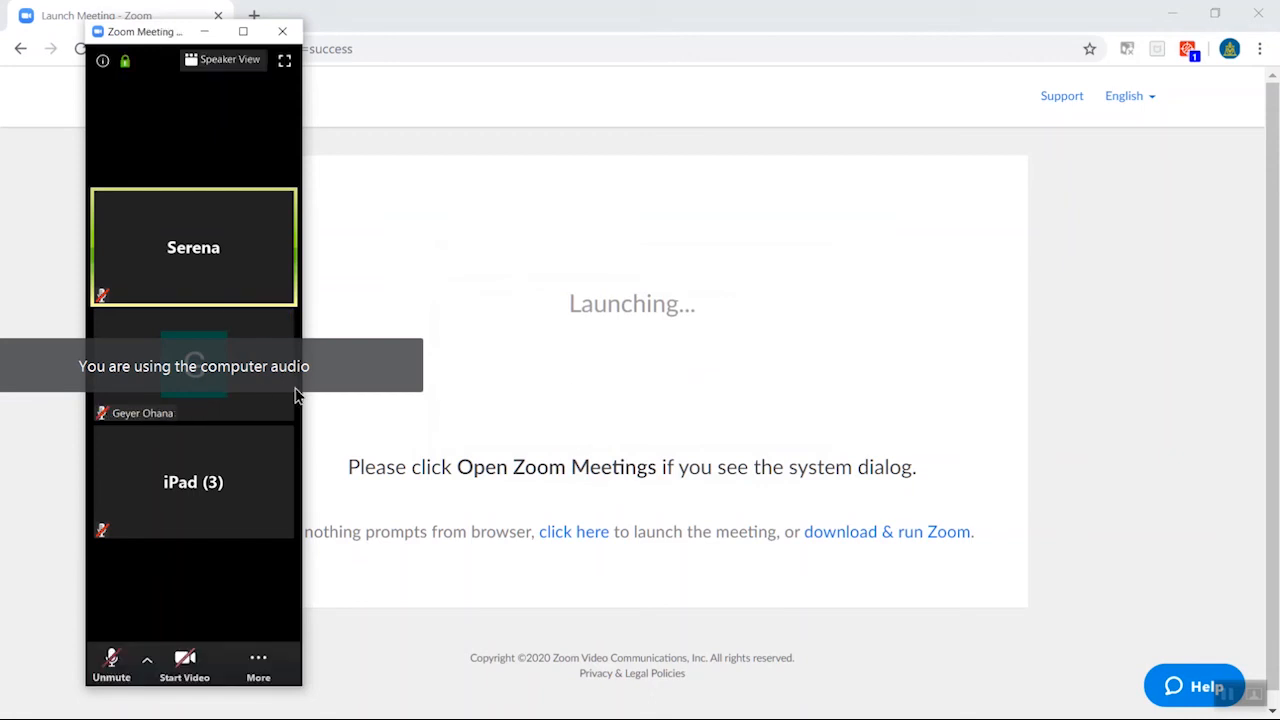
mouse_move(296, 122)
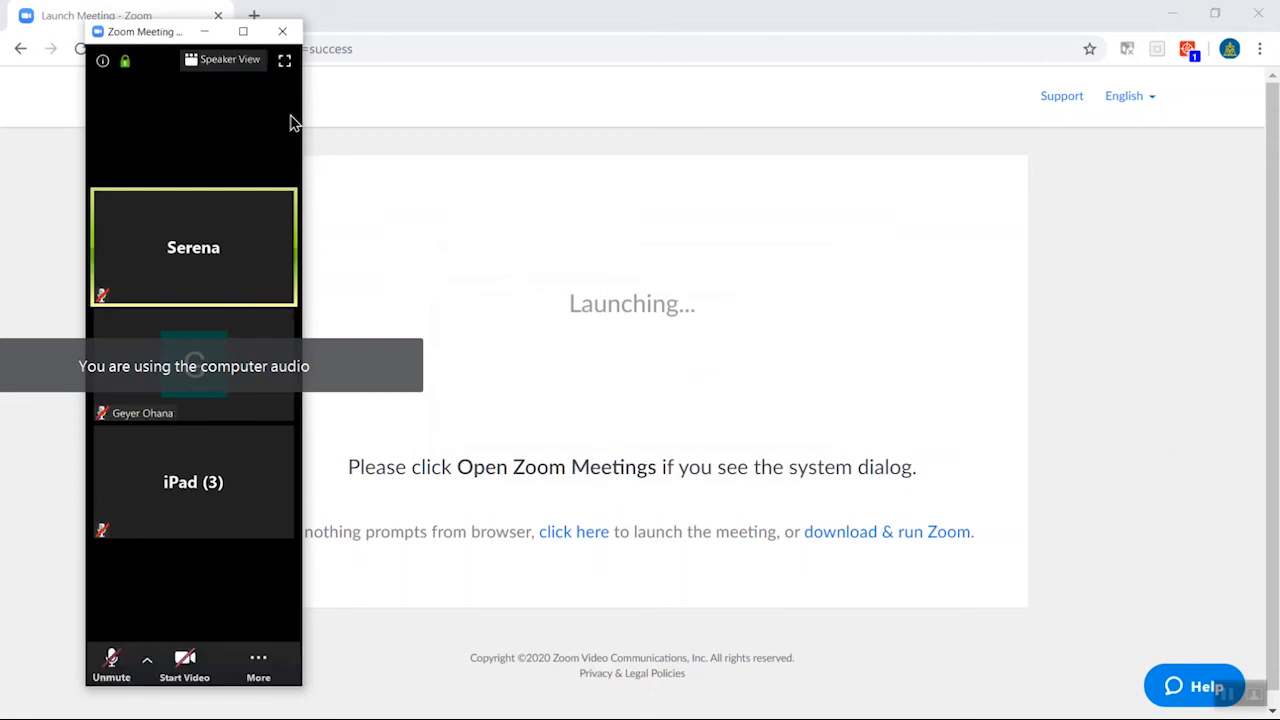
mouse_move(284, 60)
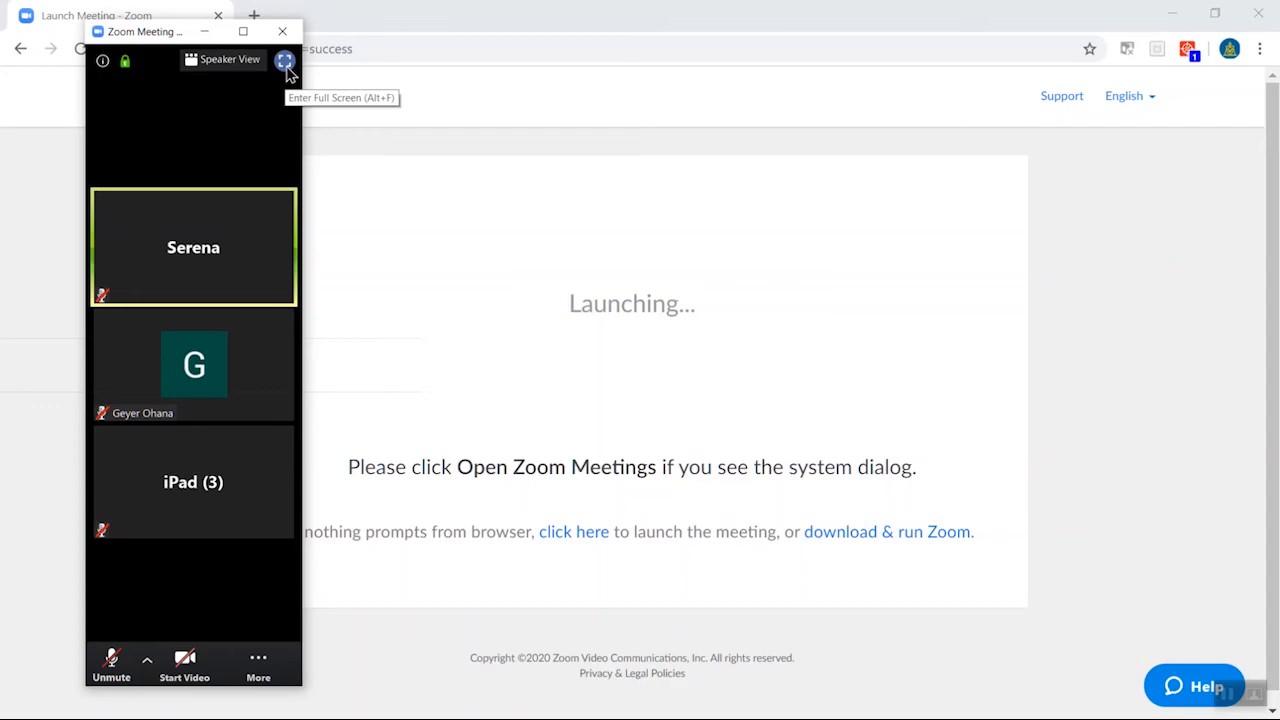
mouse_move(244, 32)
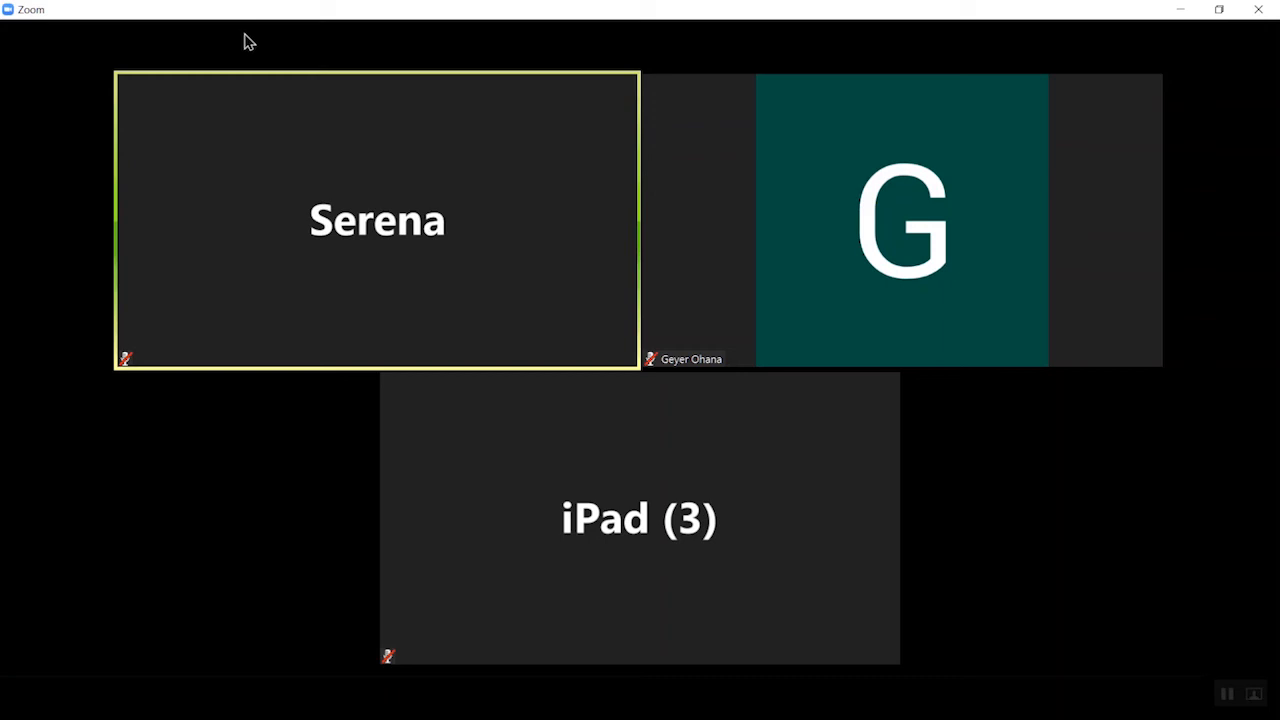
mouse_move(232, 100)
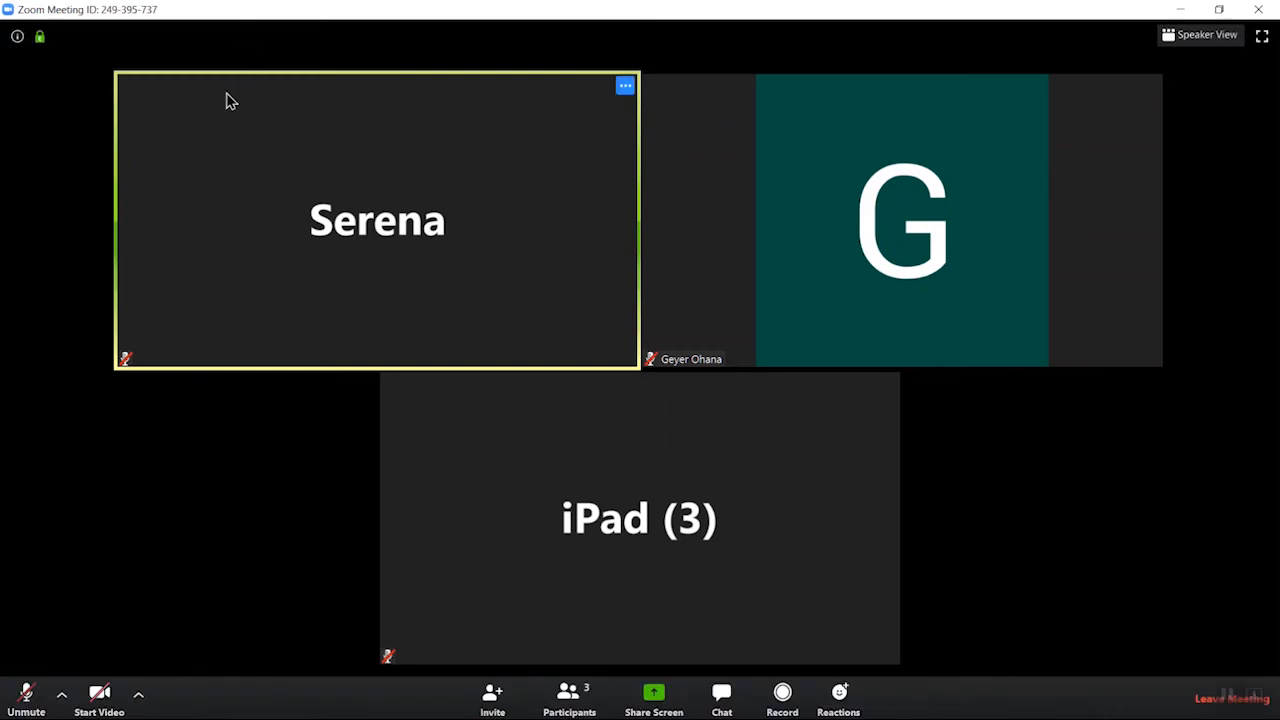
mouse_move(784, 220)
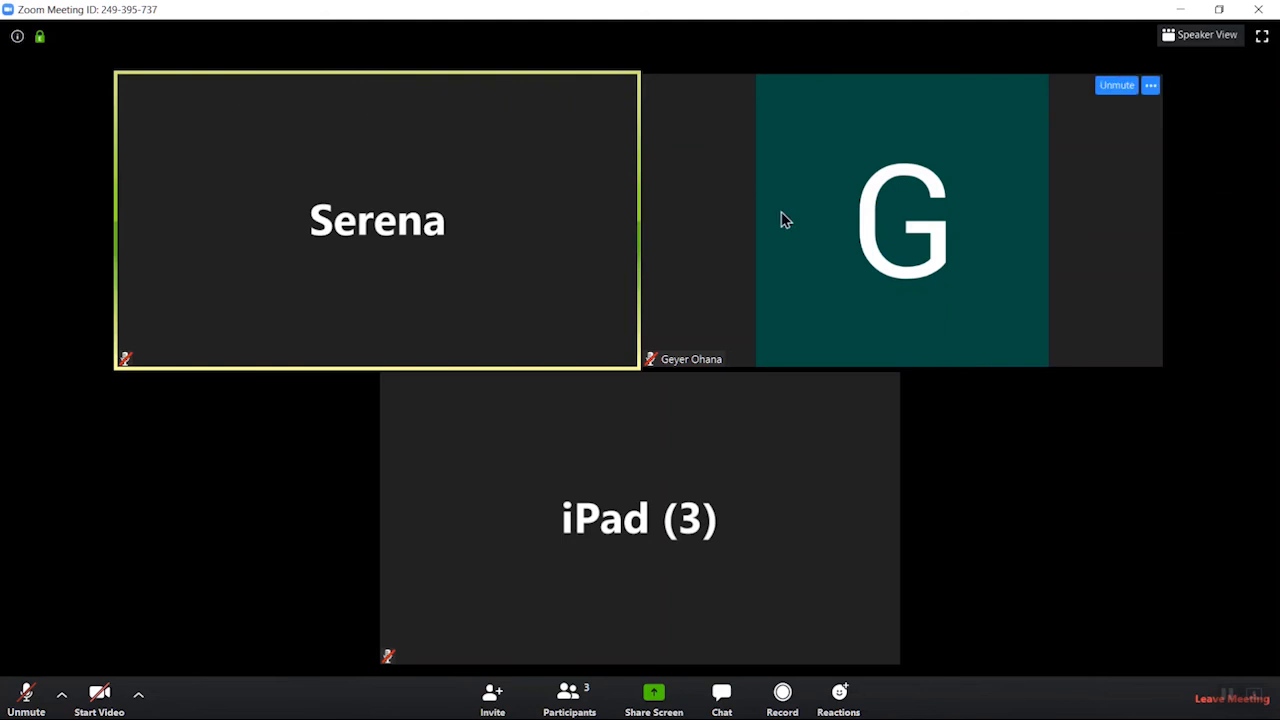
mouse_move(1018, 276)
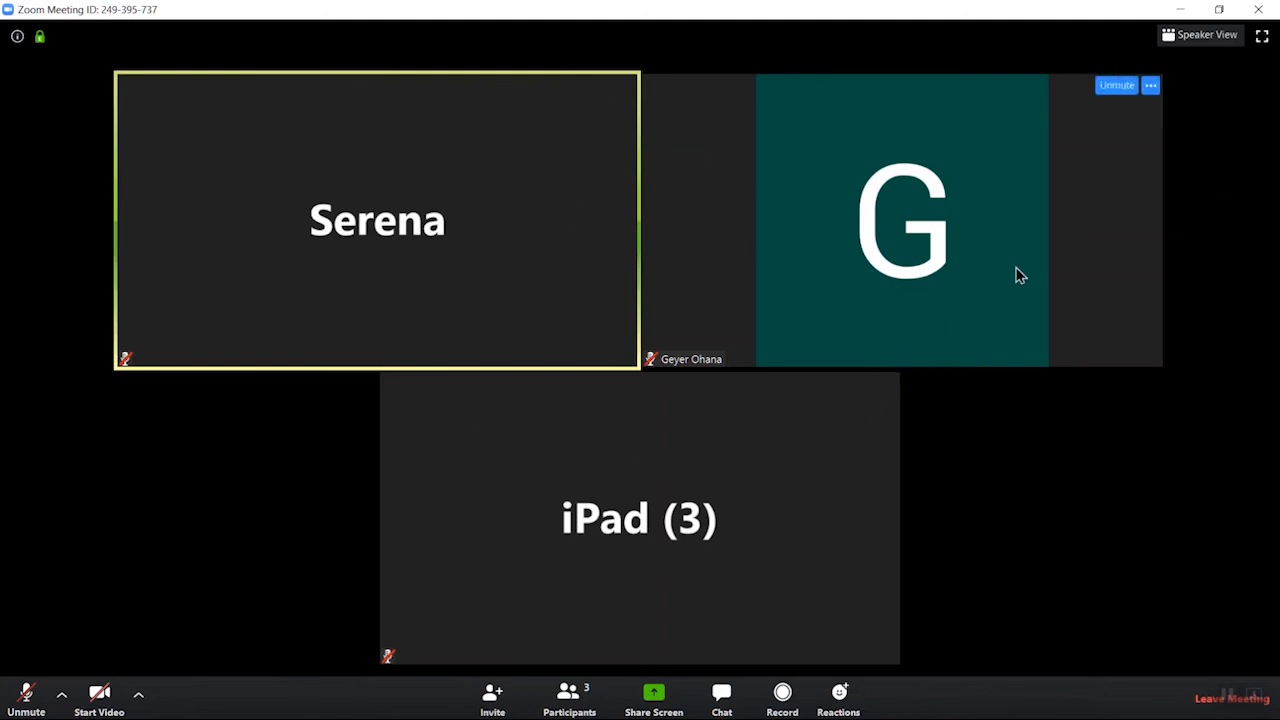
mouse_move(696, 516)
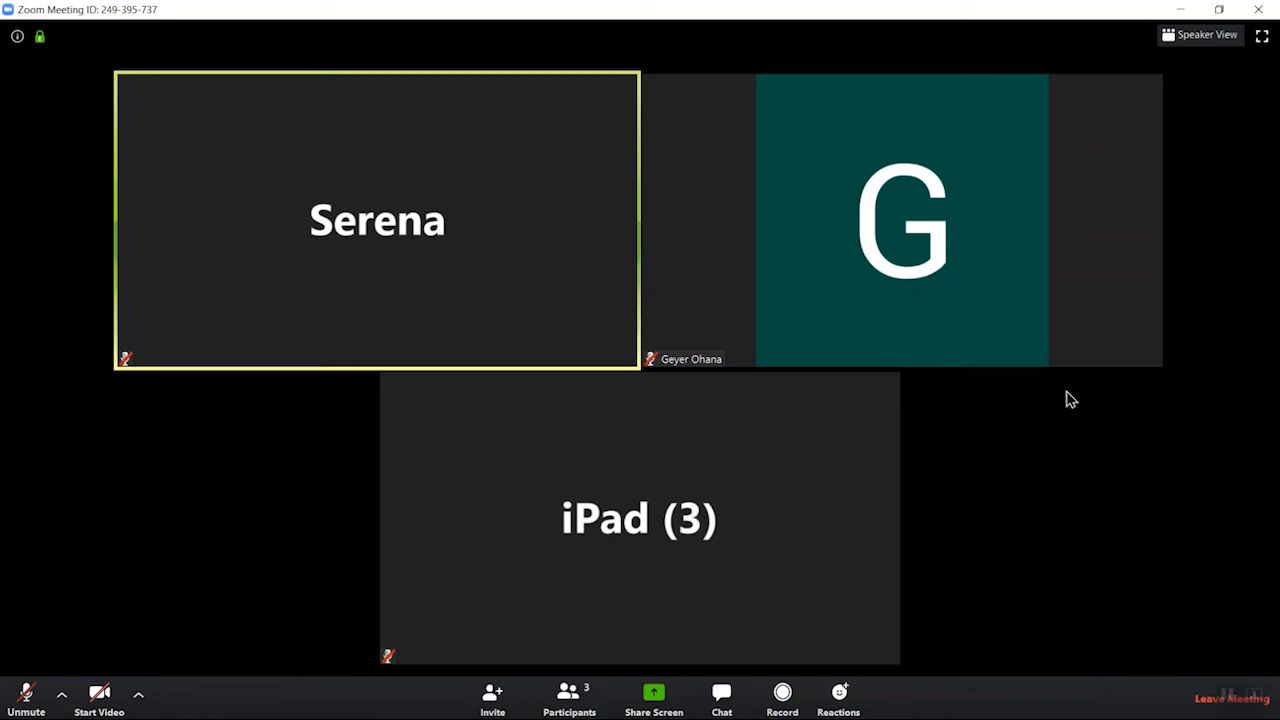
mouse_move(1200, 36)
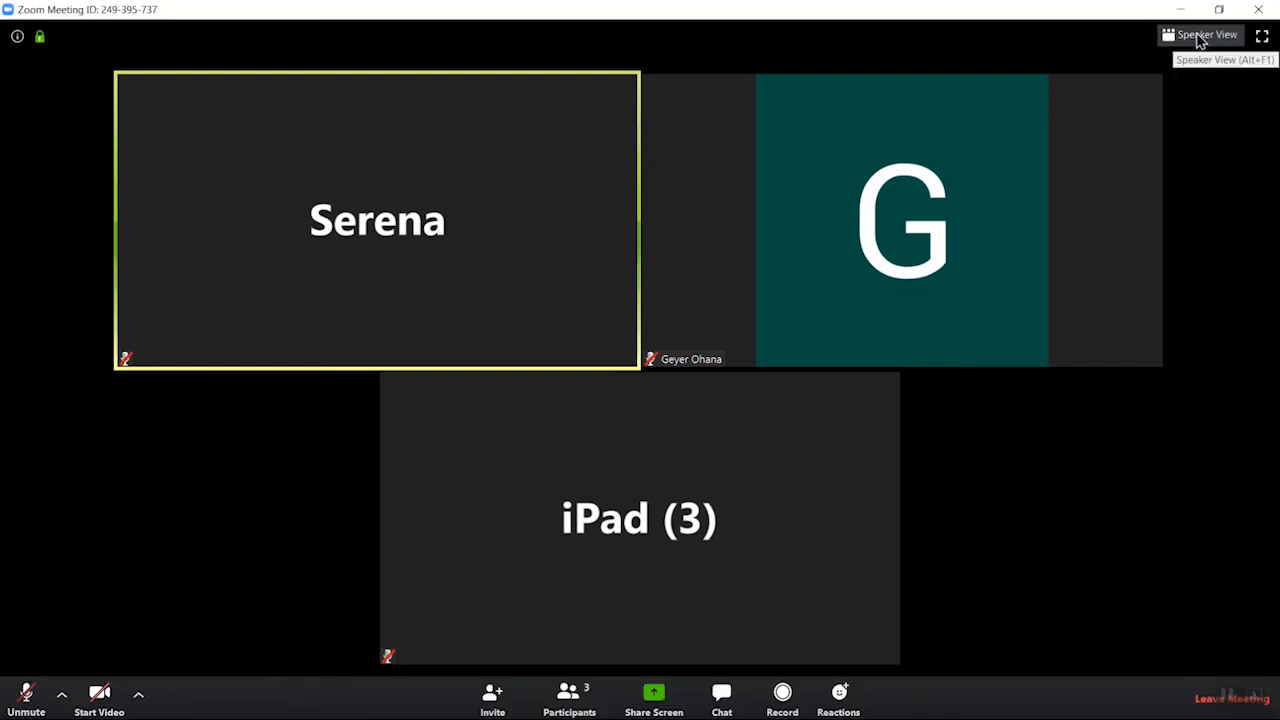
Step: Switch to speaker view so Serena shows large with others in a thumbnail strip
left_click(1200, 34)
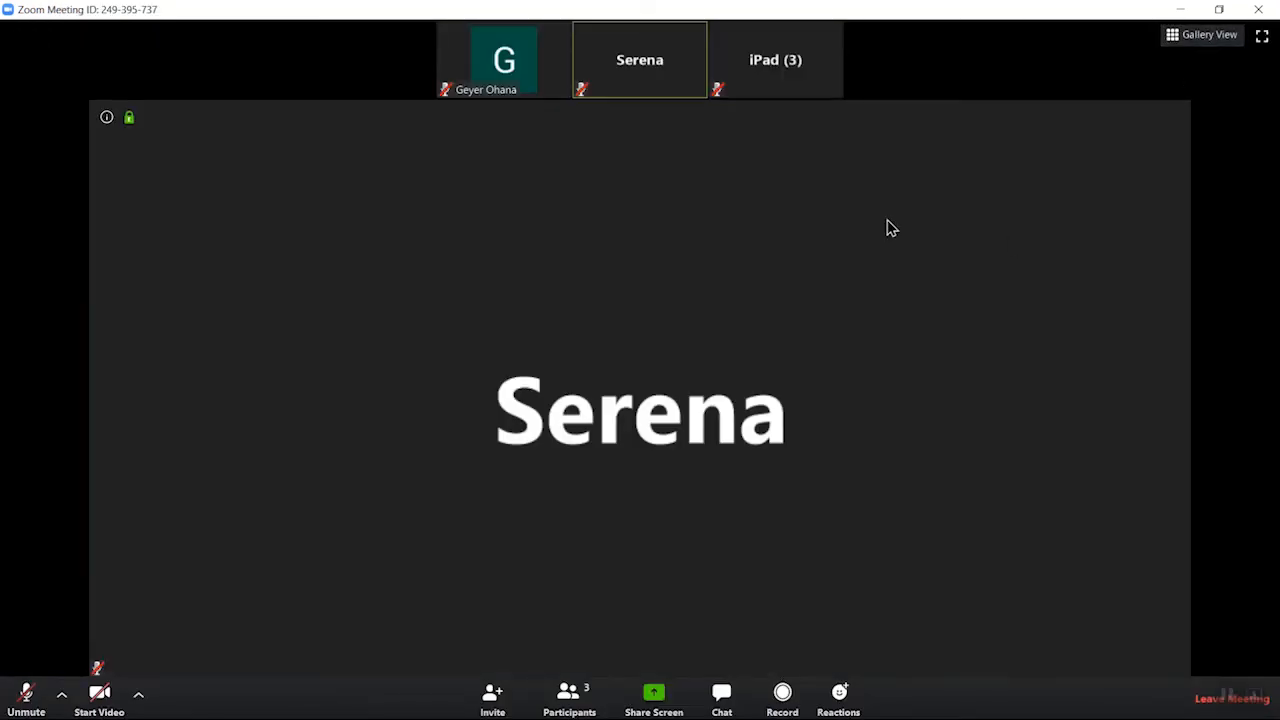
mouse_move(892, 396)
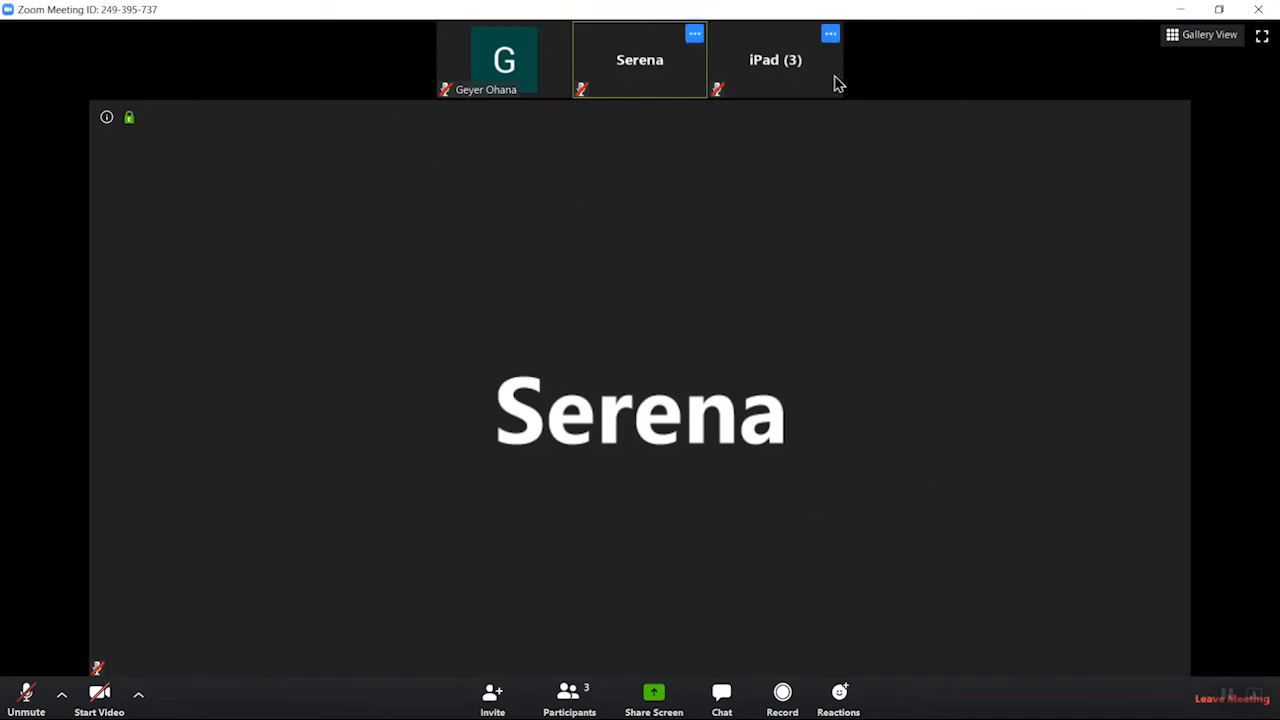
mouse_move(812, 84)
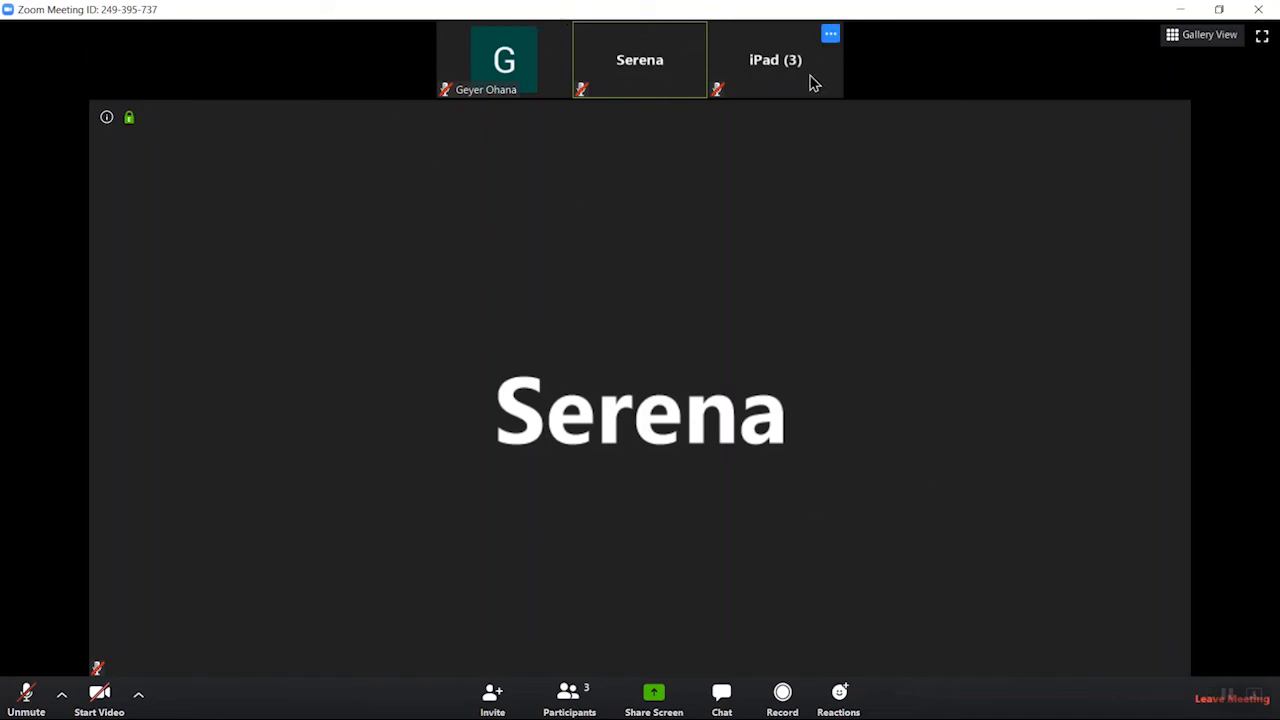
mouse_move(836, 168)
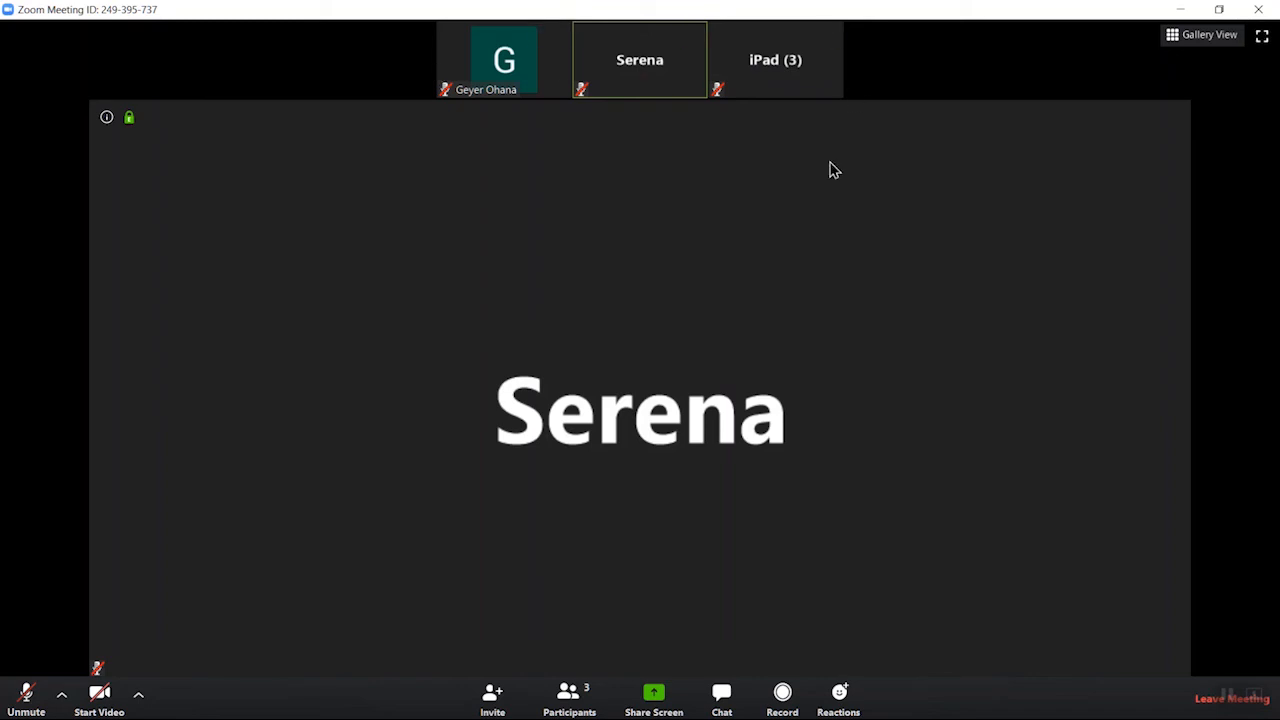
mouse_move(880, 212)
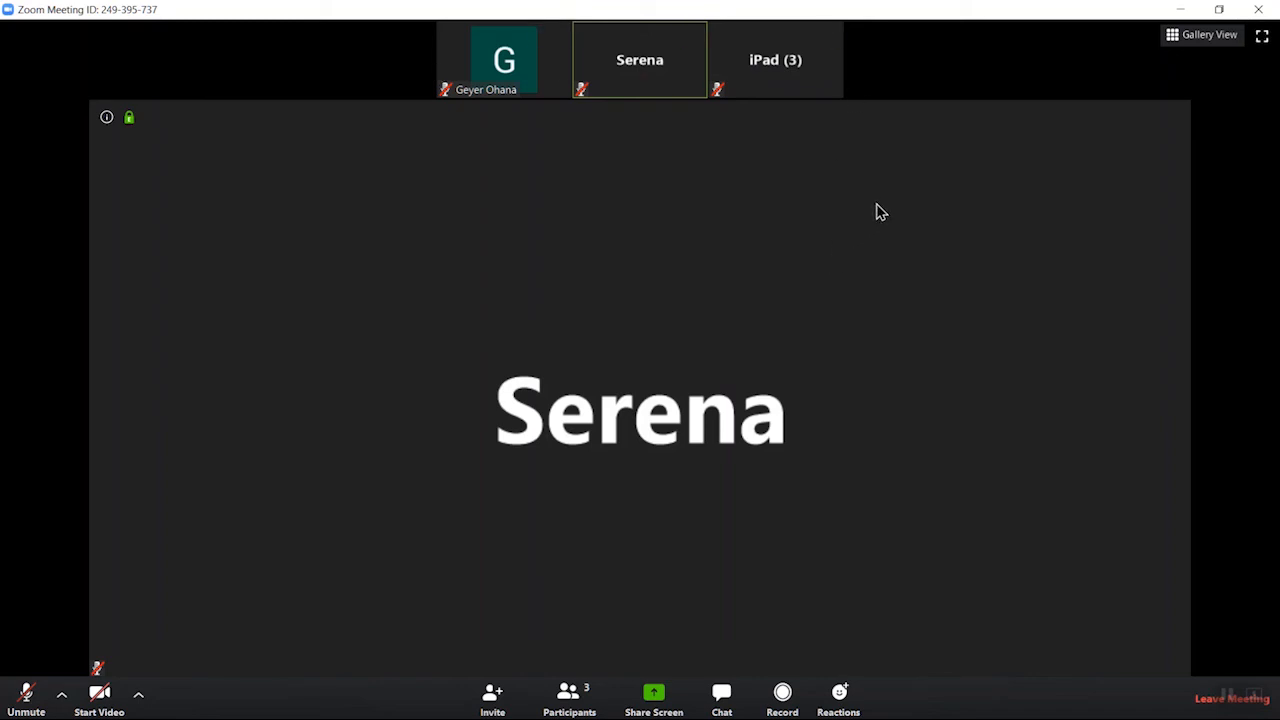
mouse_move(768, 200)
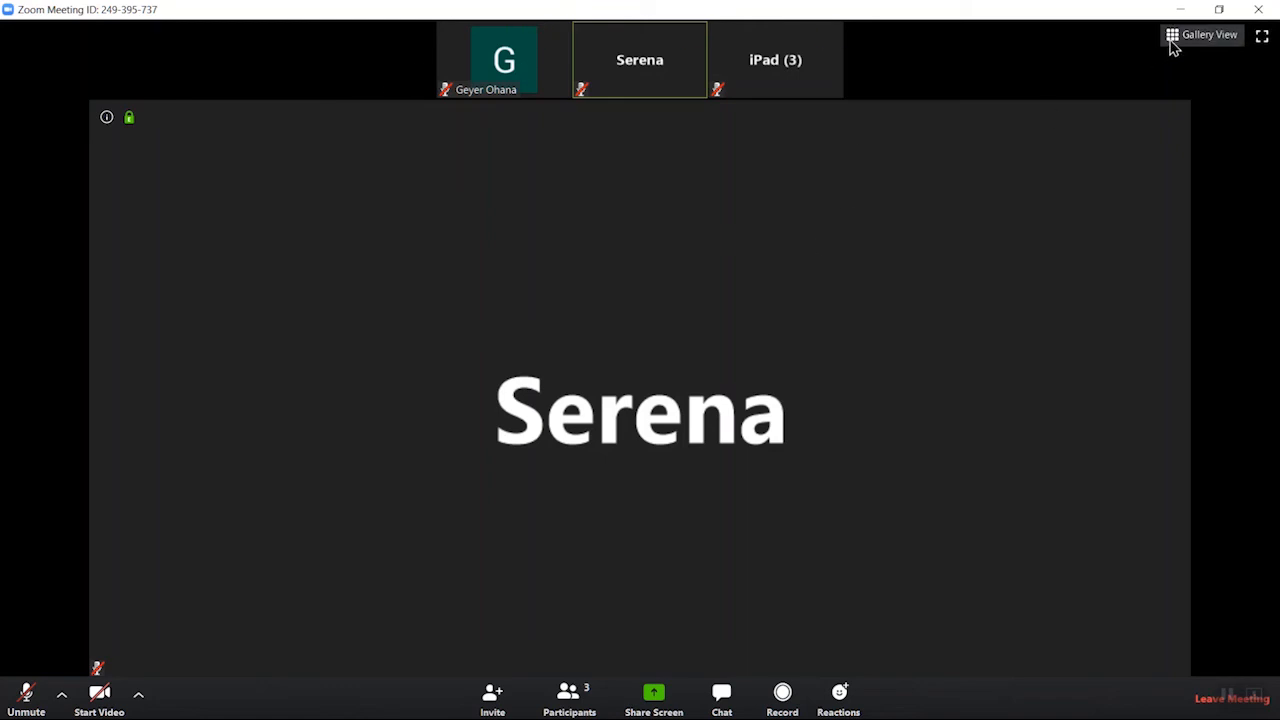
Step: Switch back to gallery view with Serena, Geyer Ohana and iPad (3) as equal tiles
left_click(1208, 34)
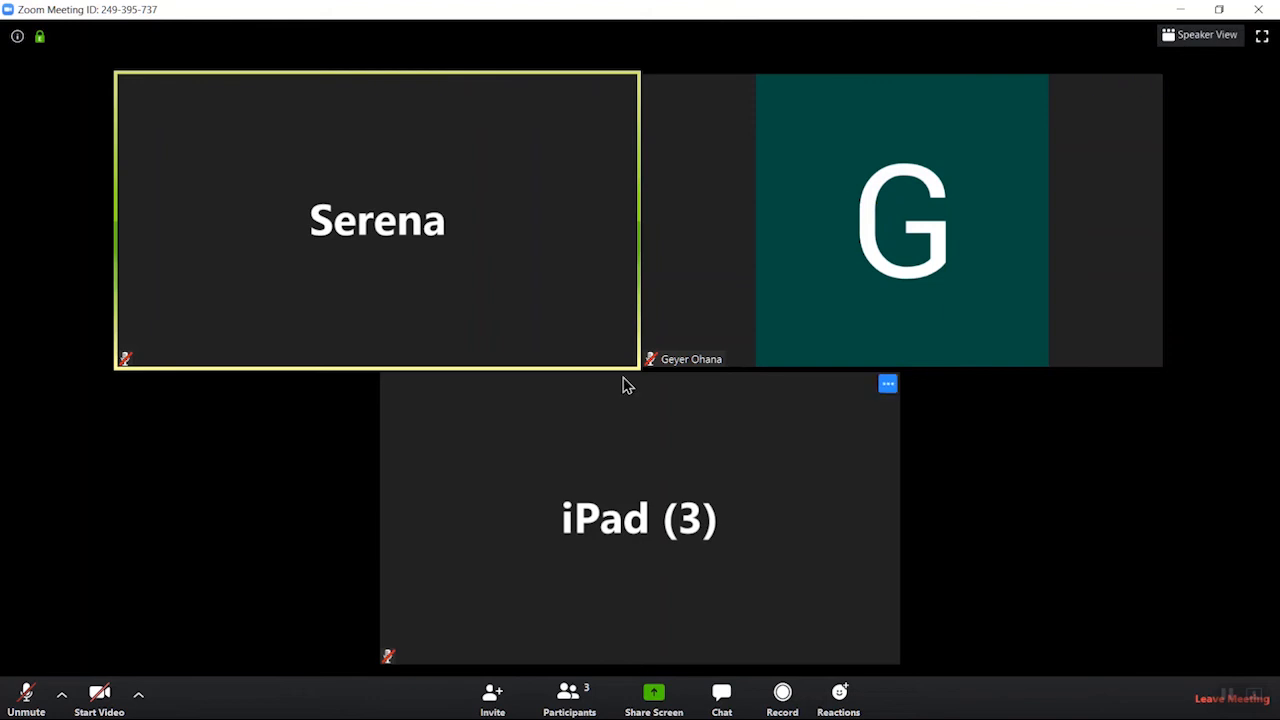
mouse_move(100, 426)
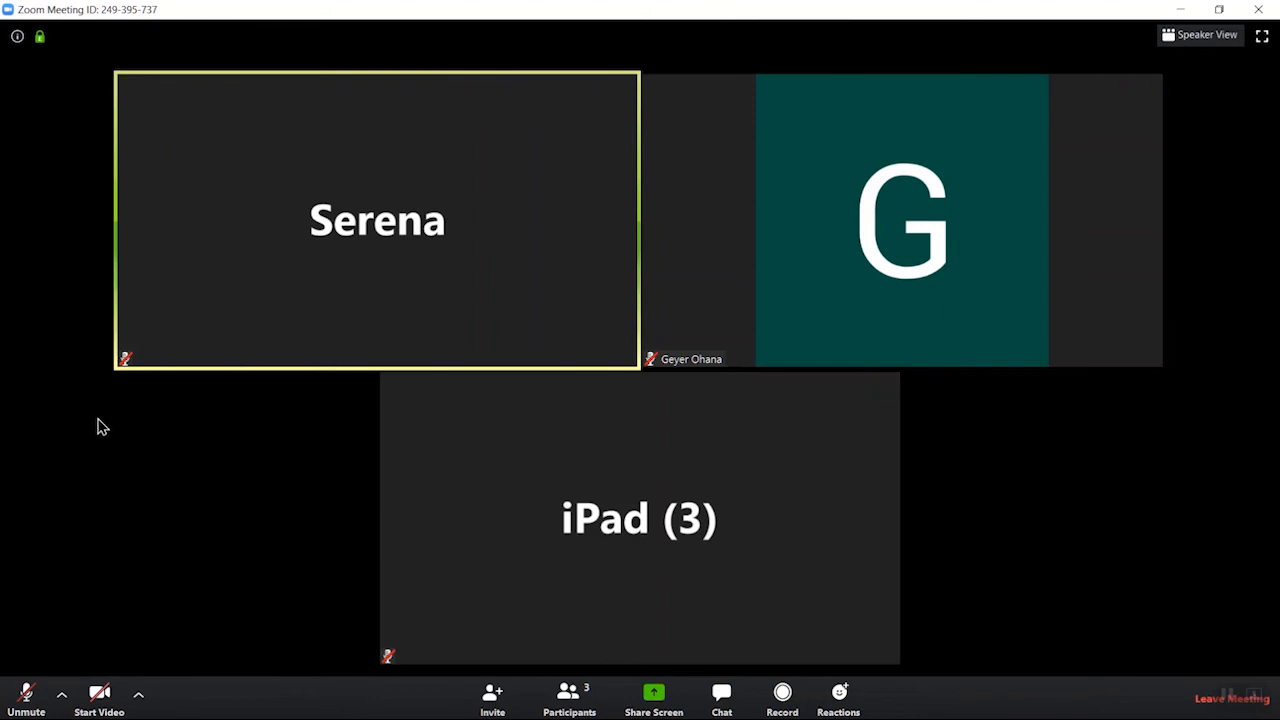
mouse_move(16, 572)
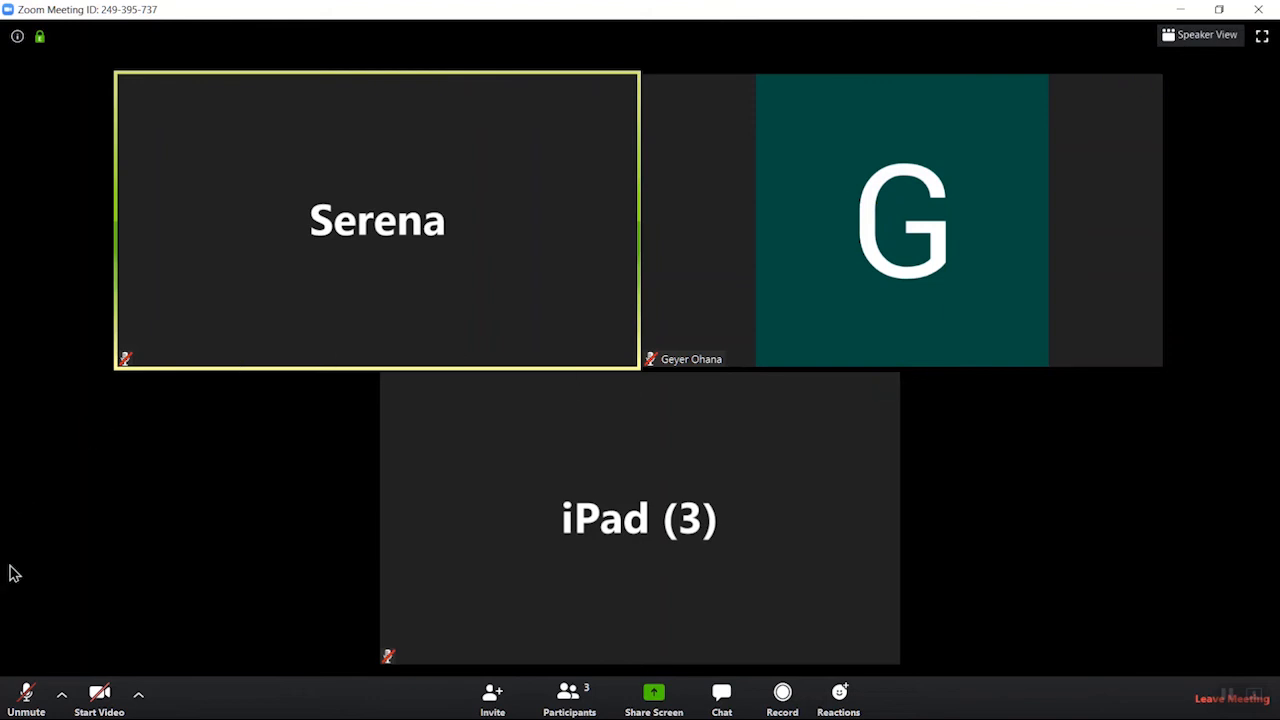
mouse_move(24, 696)
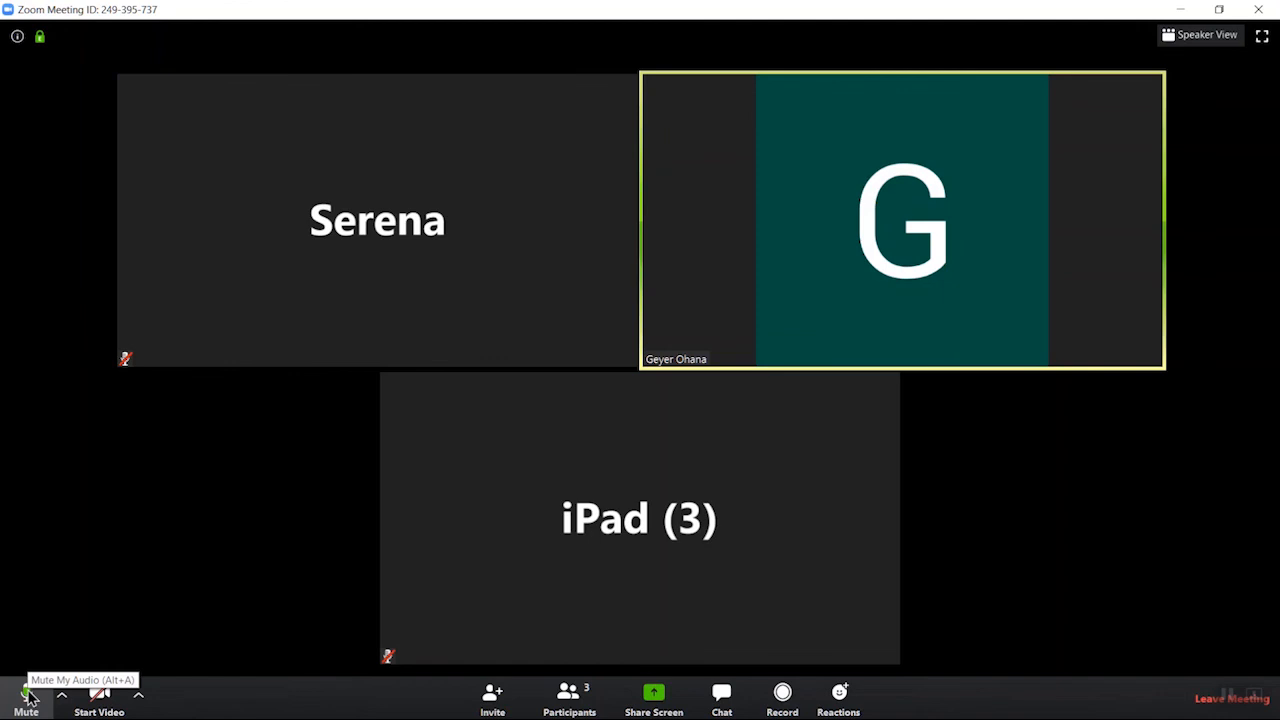
mouse_move(98, 696)
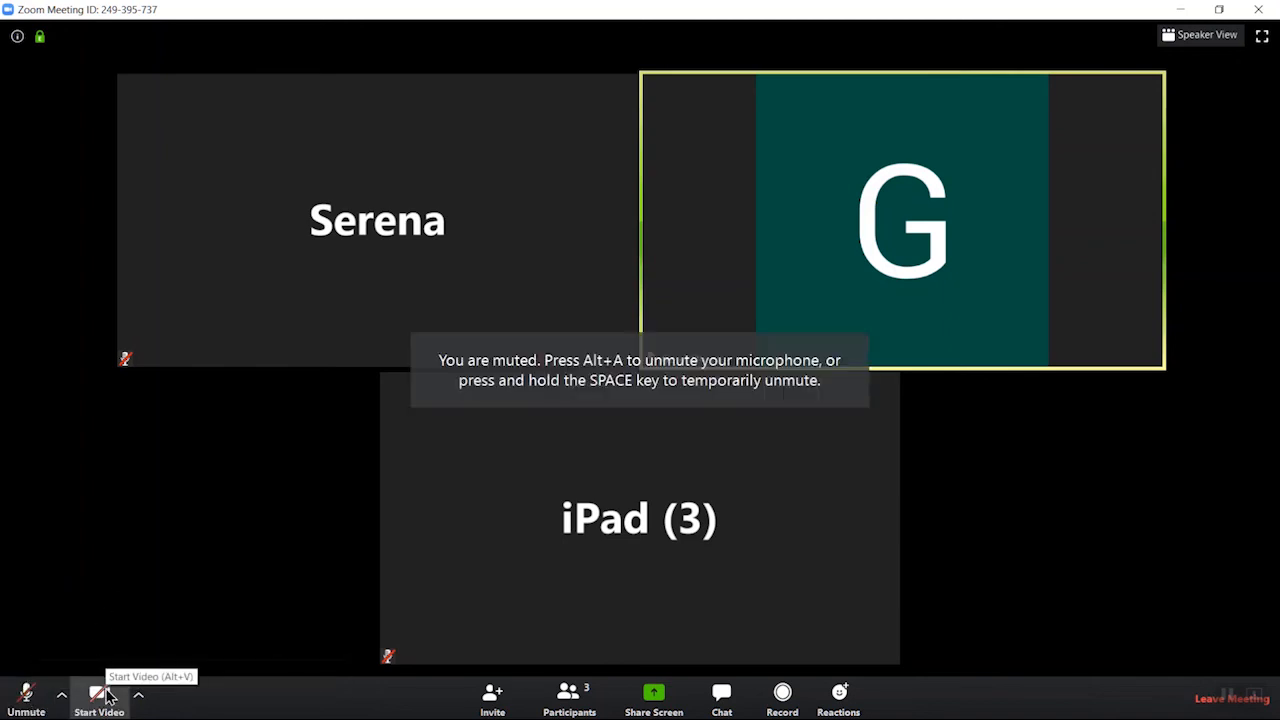
Step: Turn on your own camera video while staying muted in gallery view
left_click(98, 696)
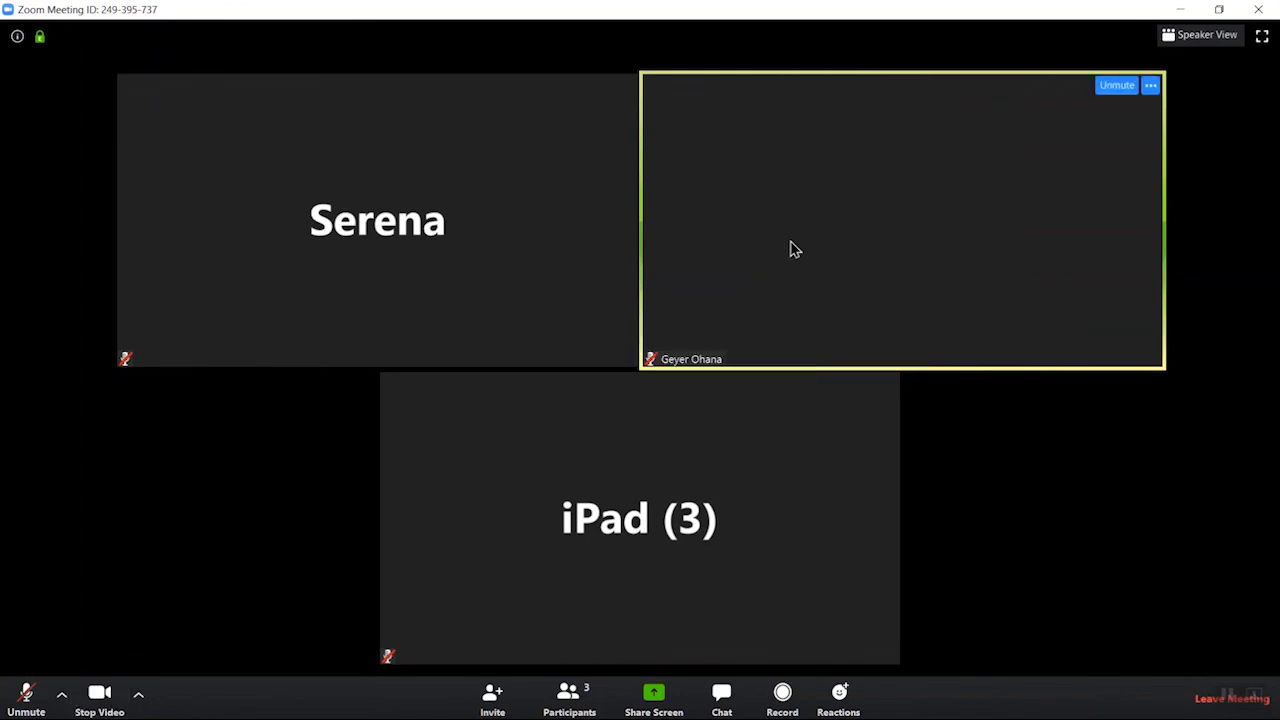
mouse_move(1048, 110)
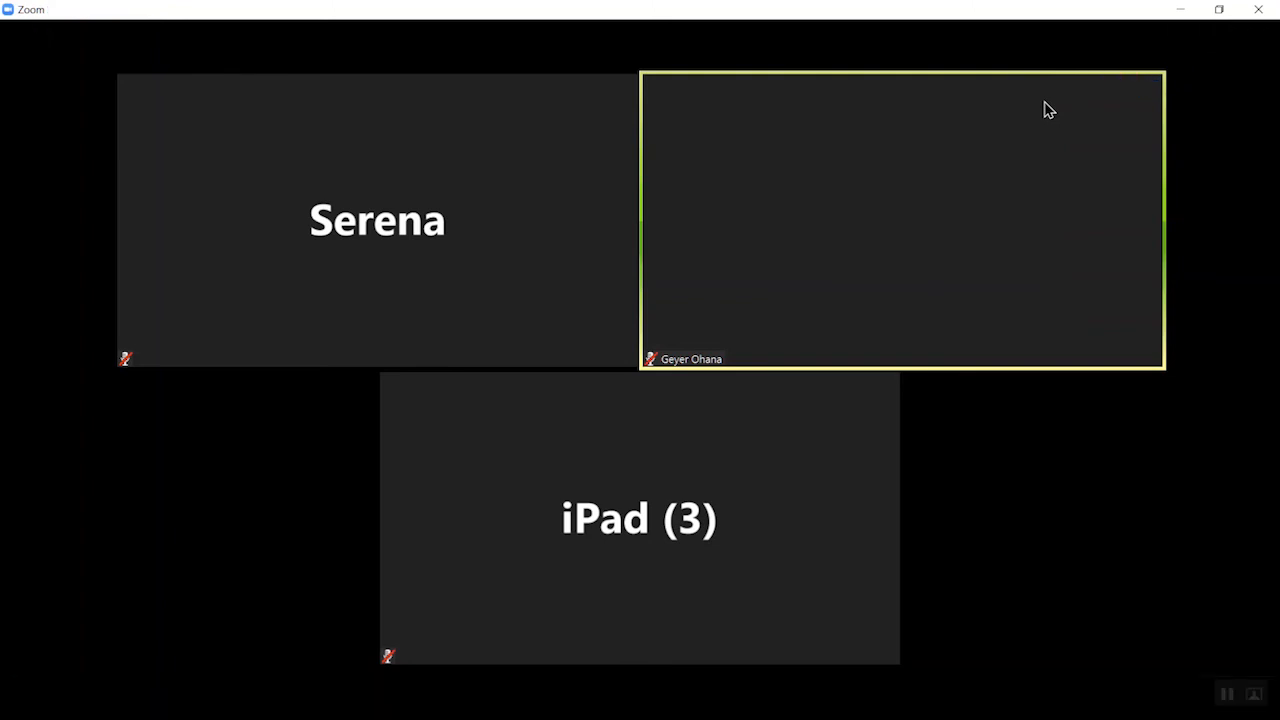
mouse_move(830, 310)
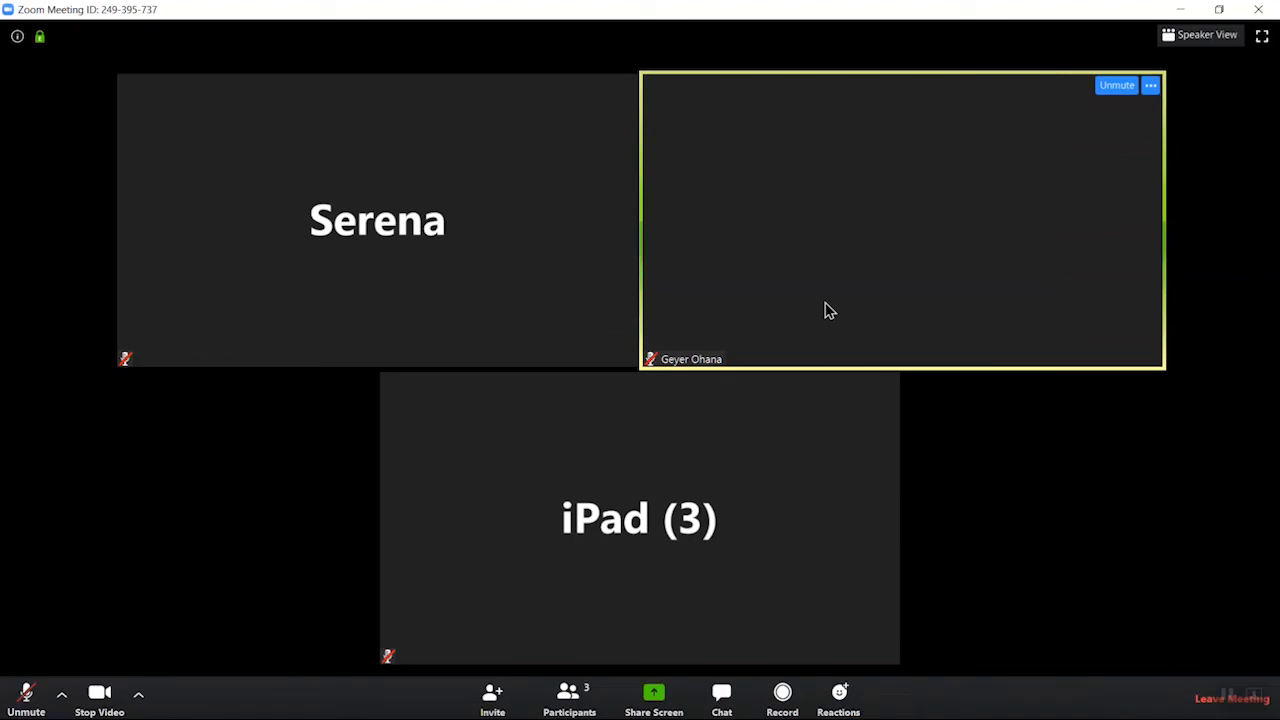
mouse_move(952, 258)
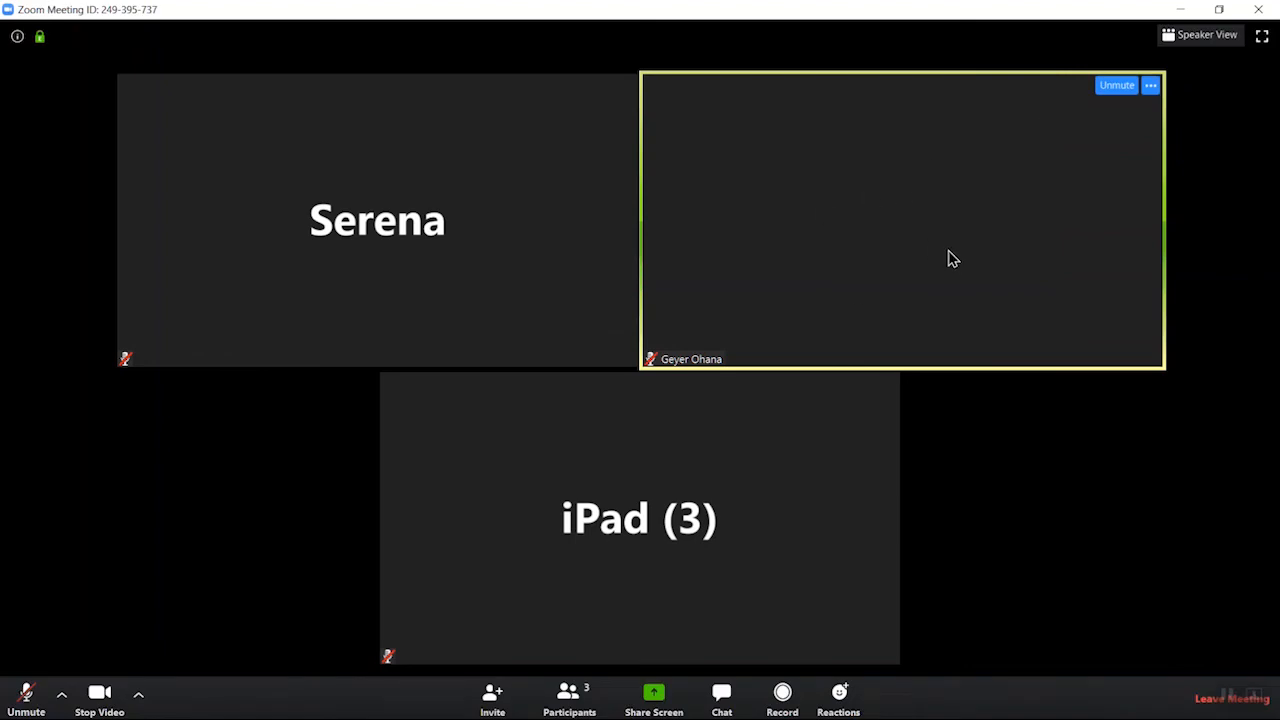
mouse_move(844, 160)
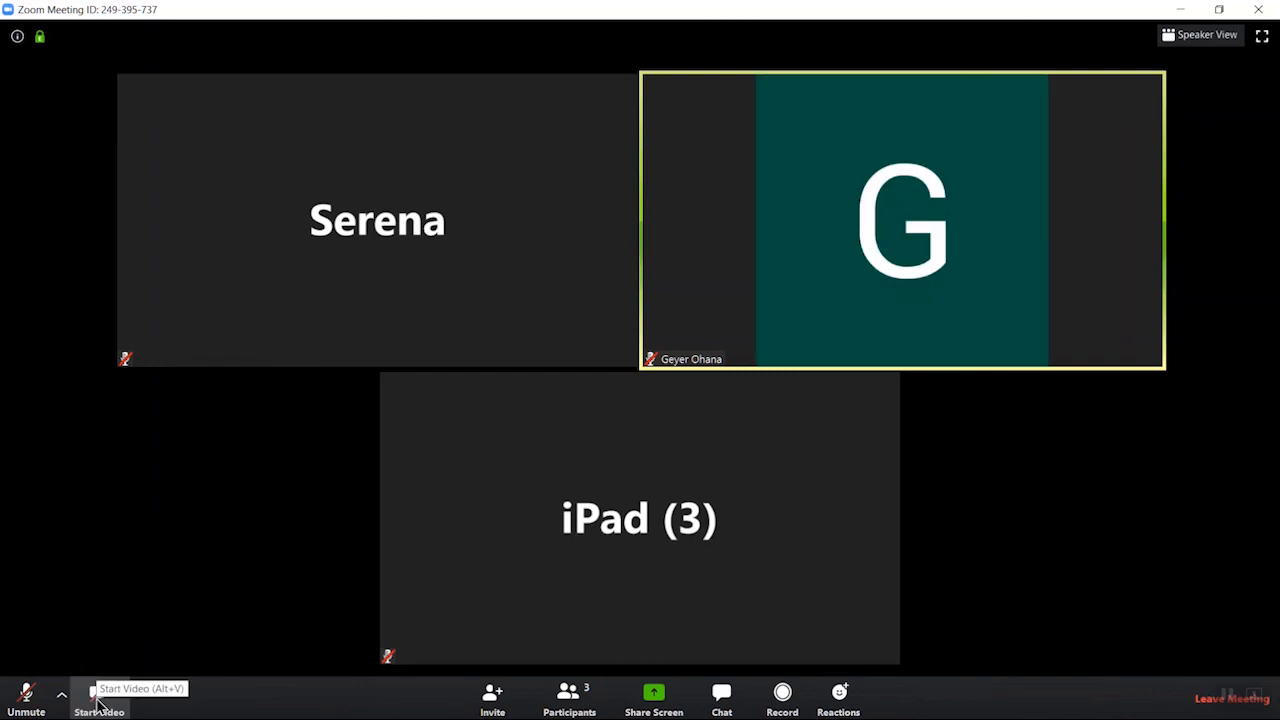
mouse_move(588, 604)
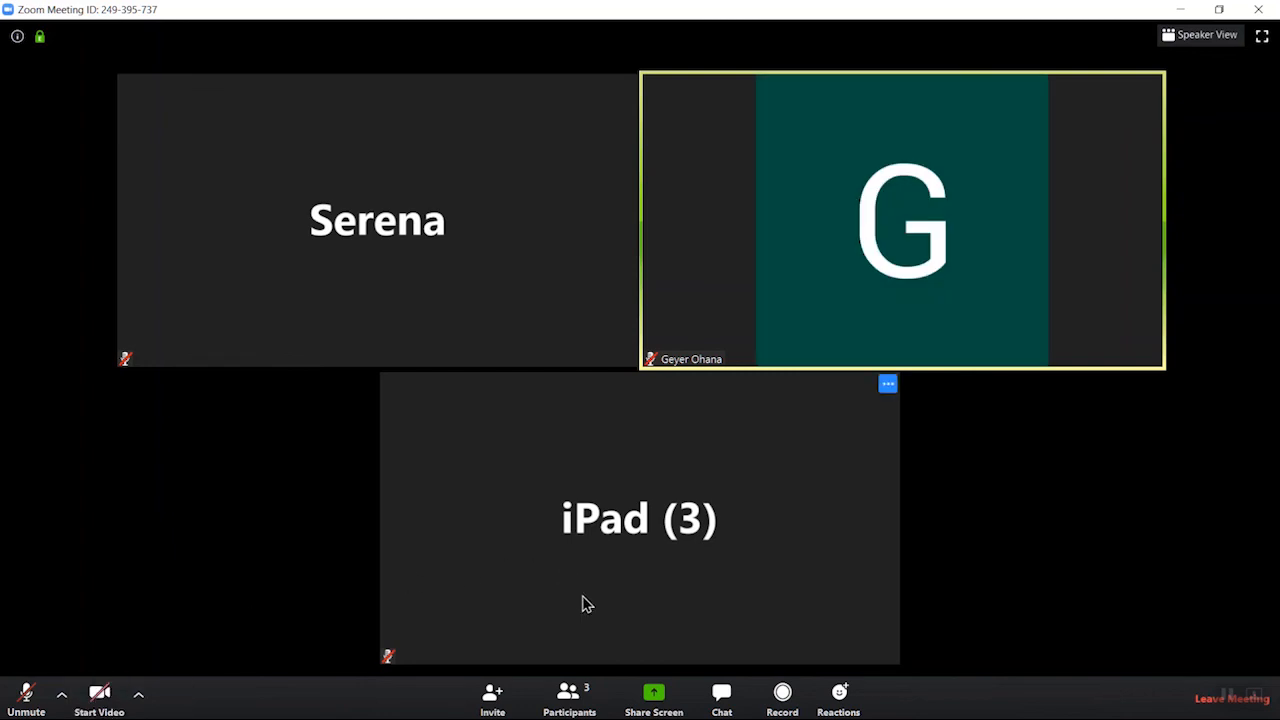
mouse_move(568, 696)
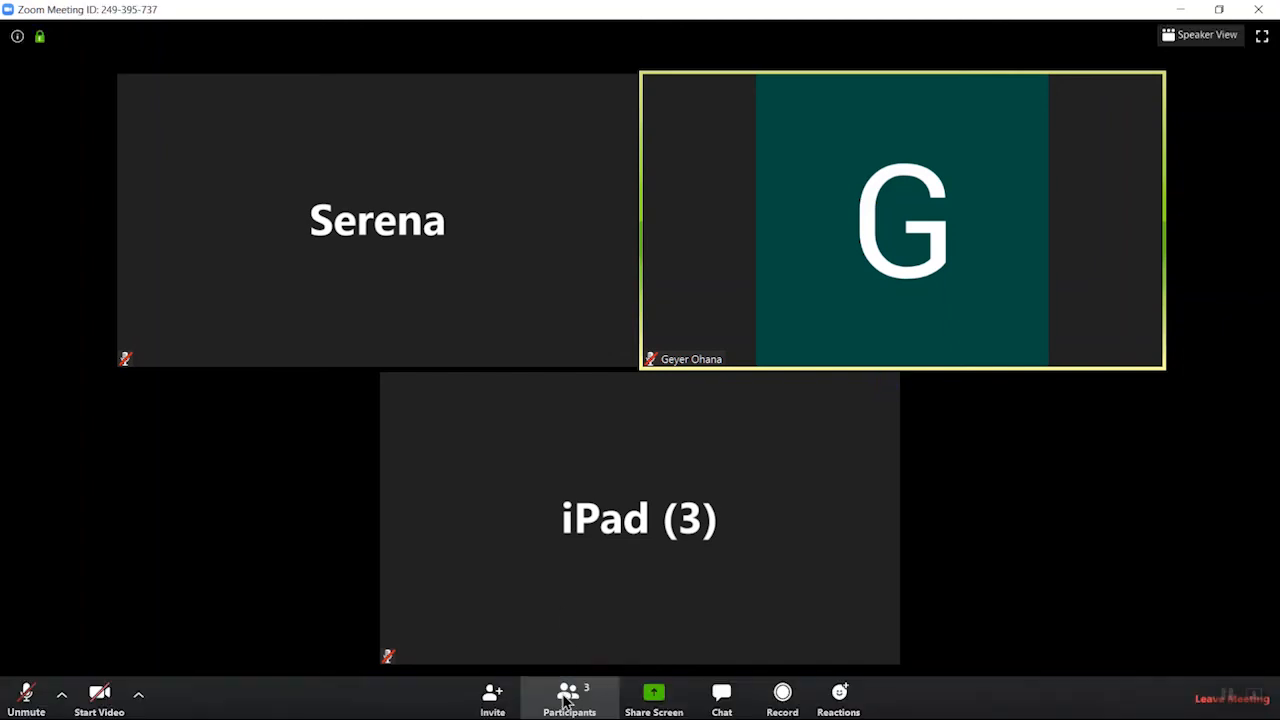
left_click(568, 696)
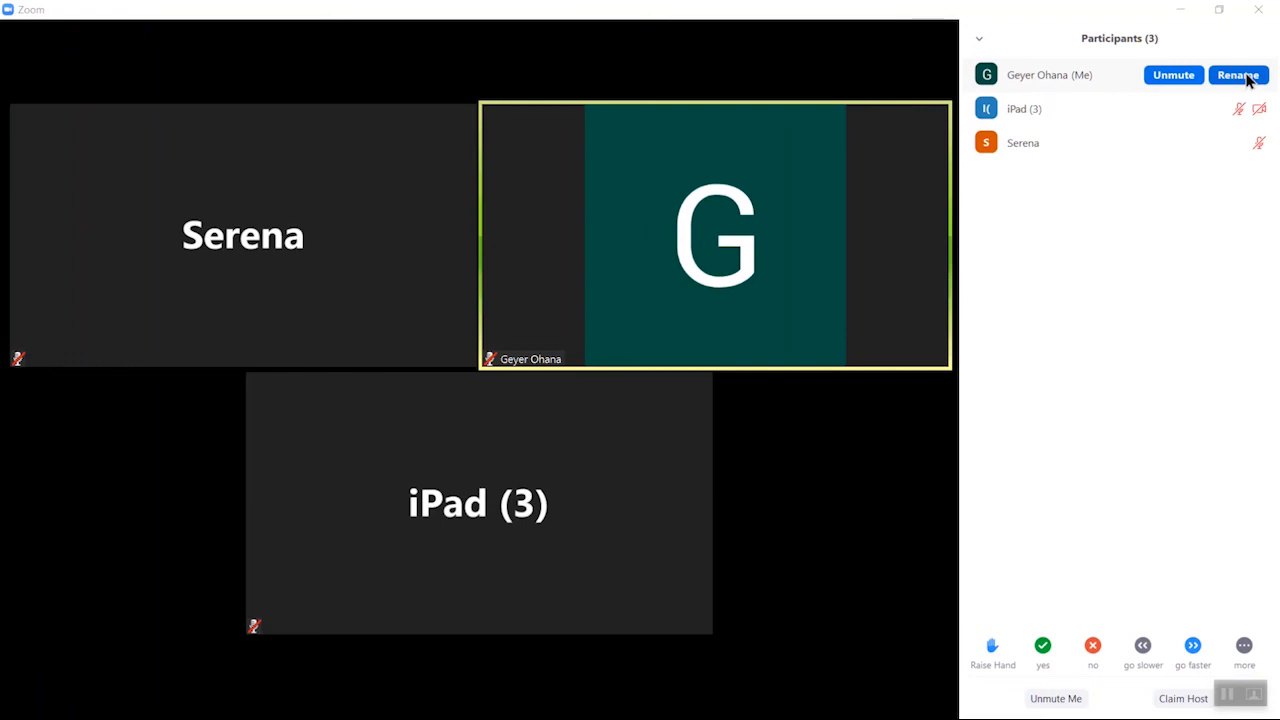
Step: Rename yourself from Geyer Ohana to Michelle in the participant list
left_click(1238, 74)
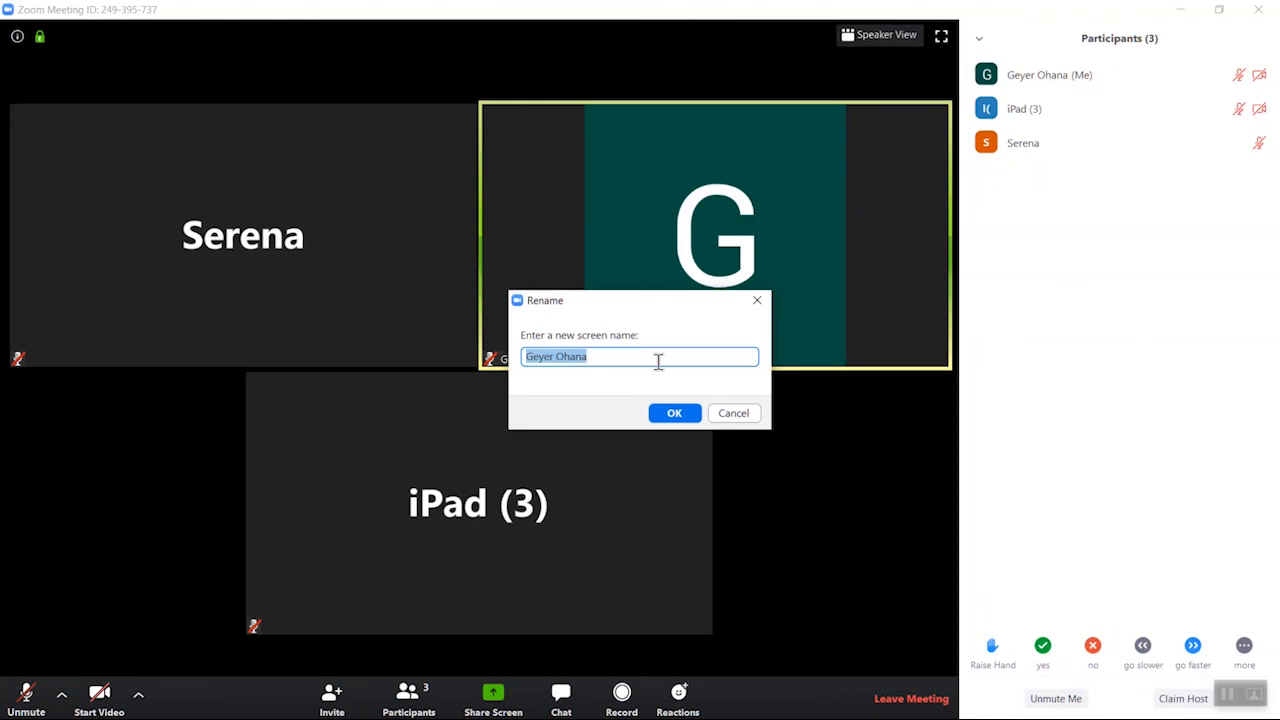
type("Michelle")
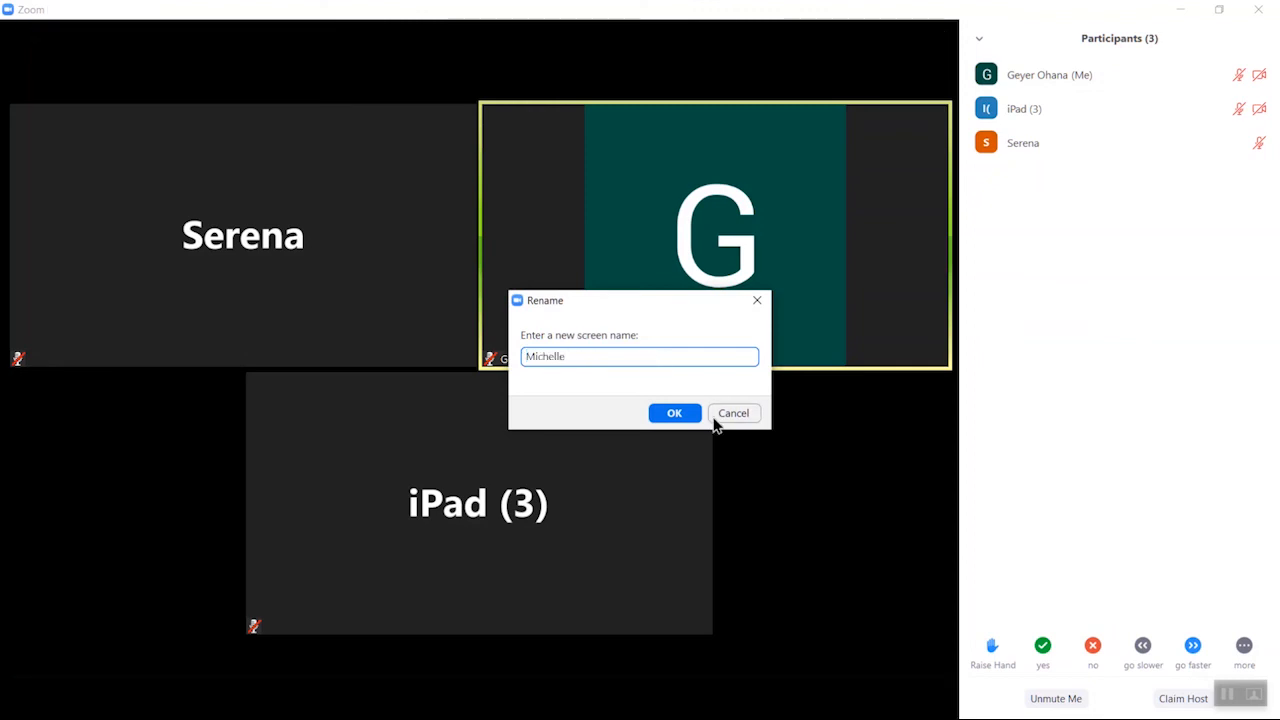
left_click(676, 412)
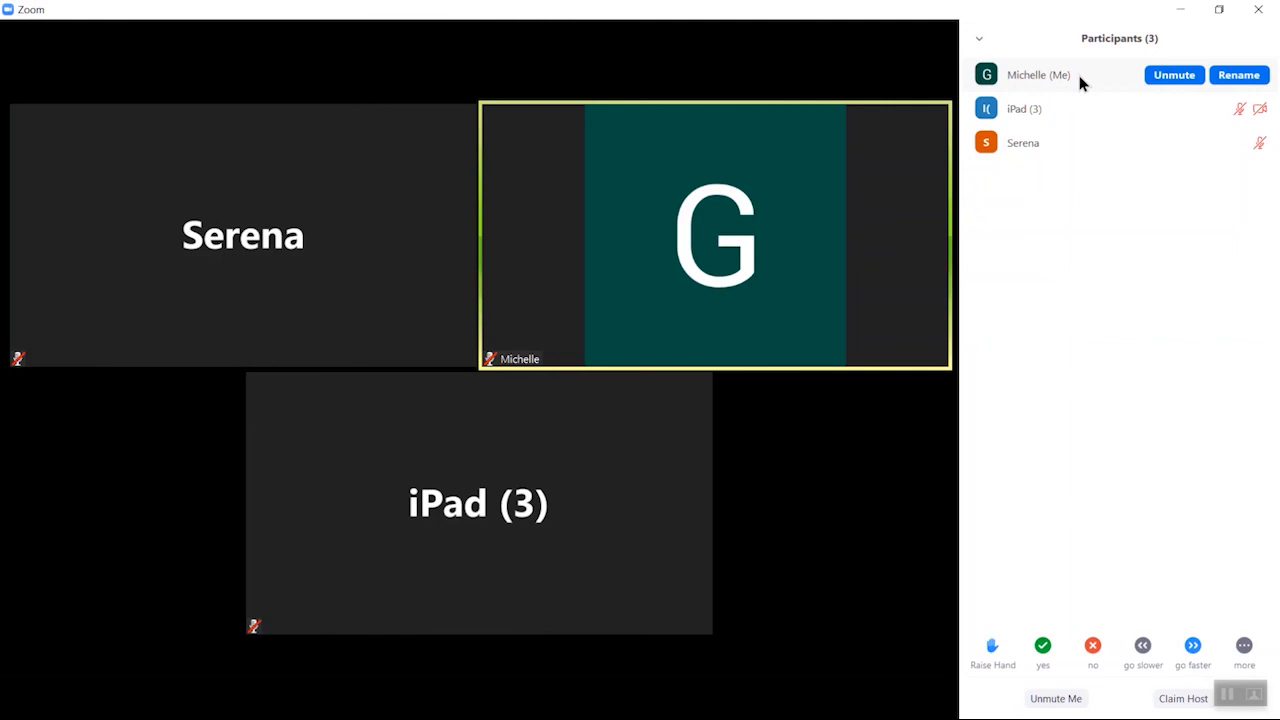
mouse_move(1000, 108)
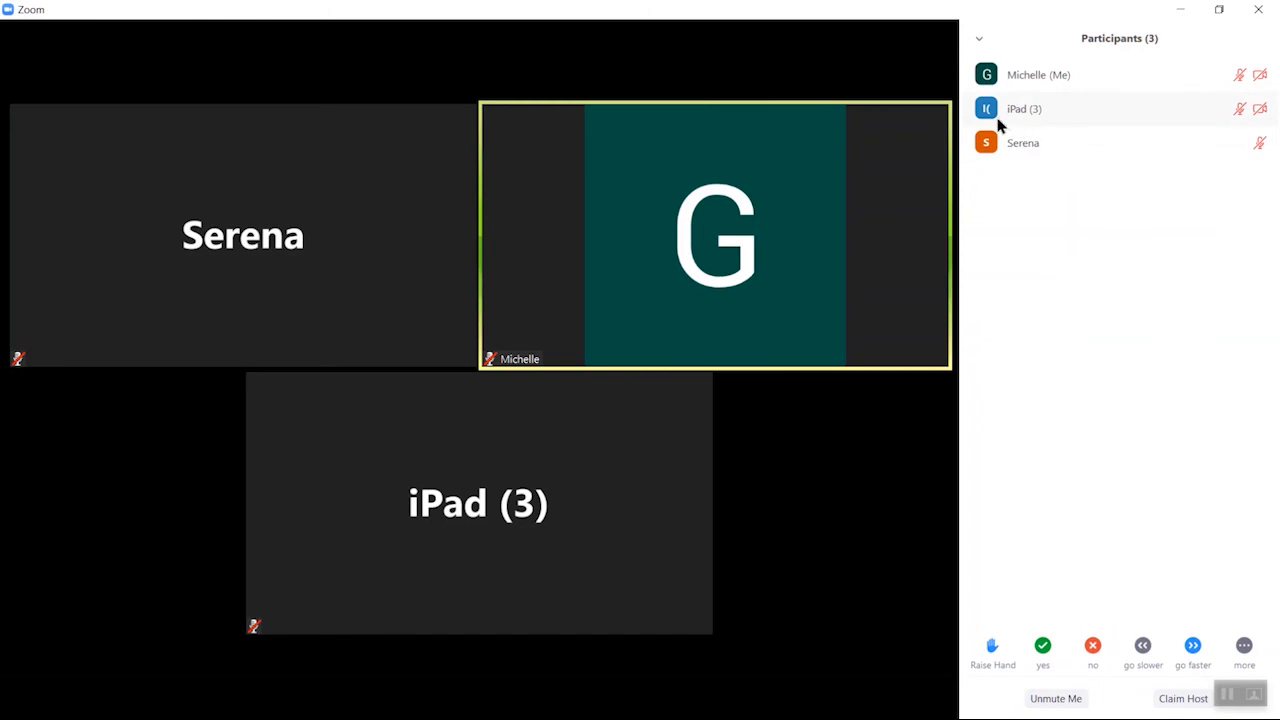
mouse_move(1032, 122)
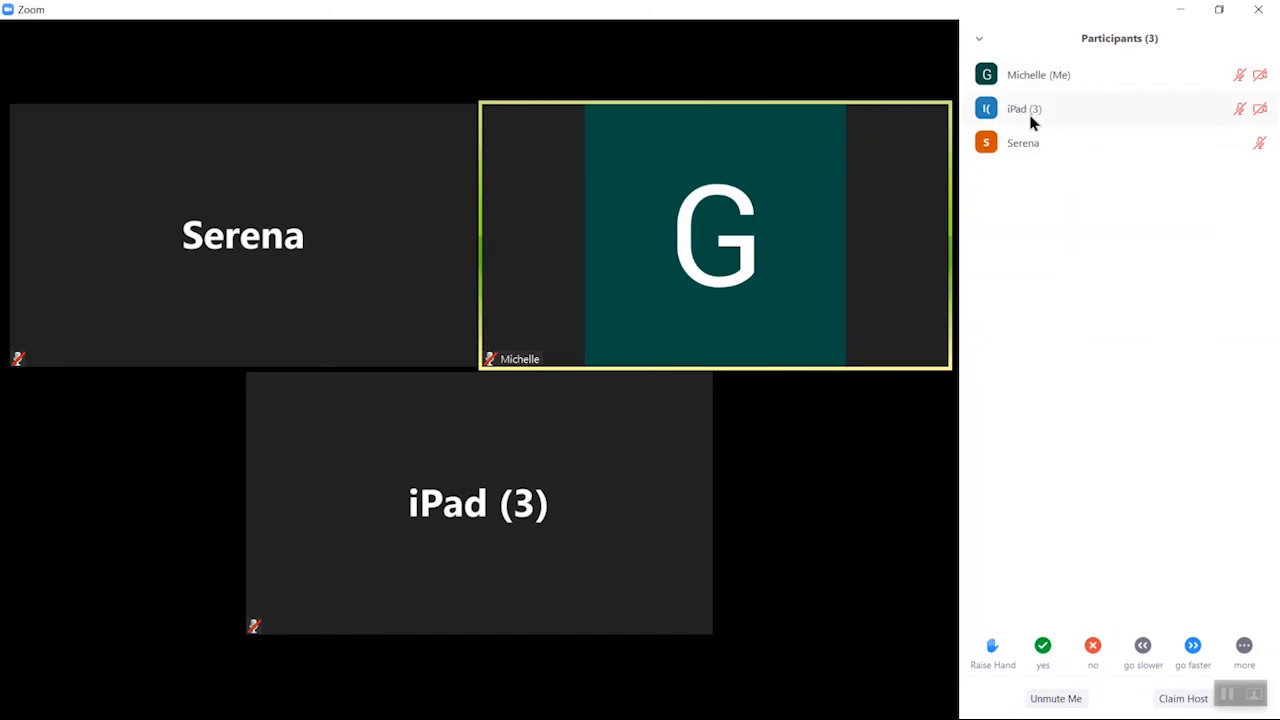
mouse_move(1050, 116)
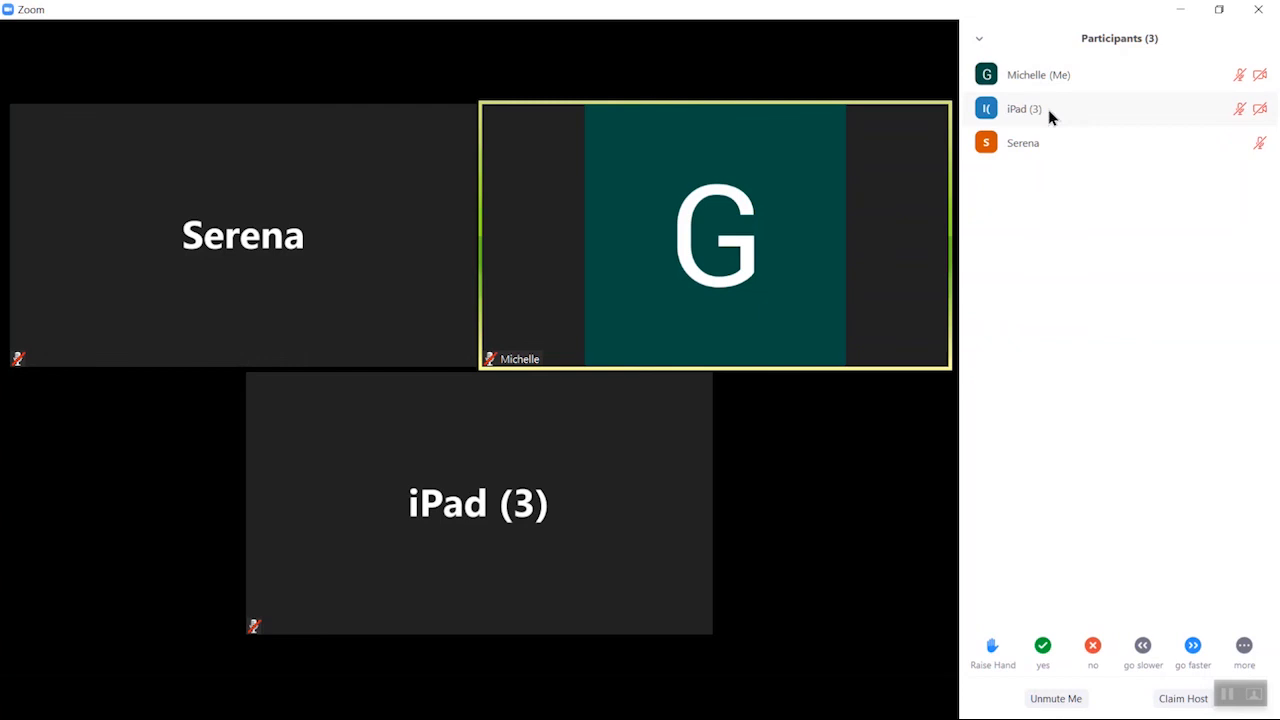
mouse_move(1058, 112)
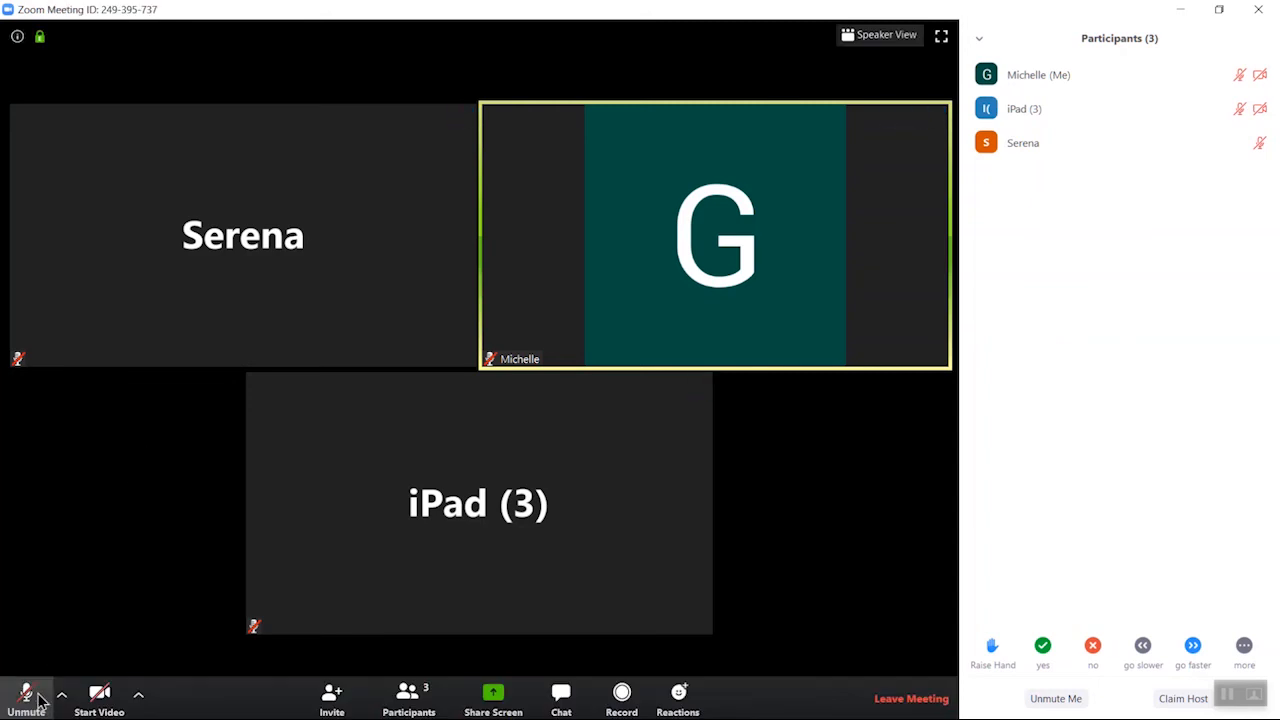
mouse_move(430, 596)
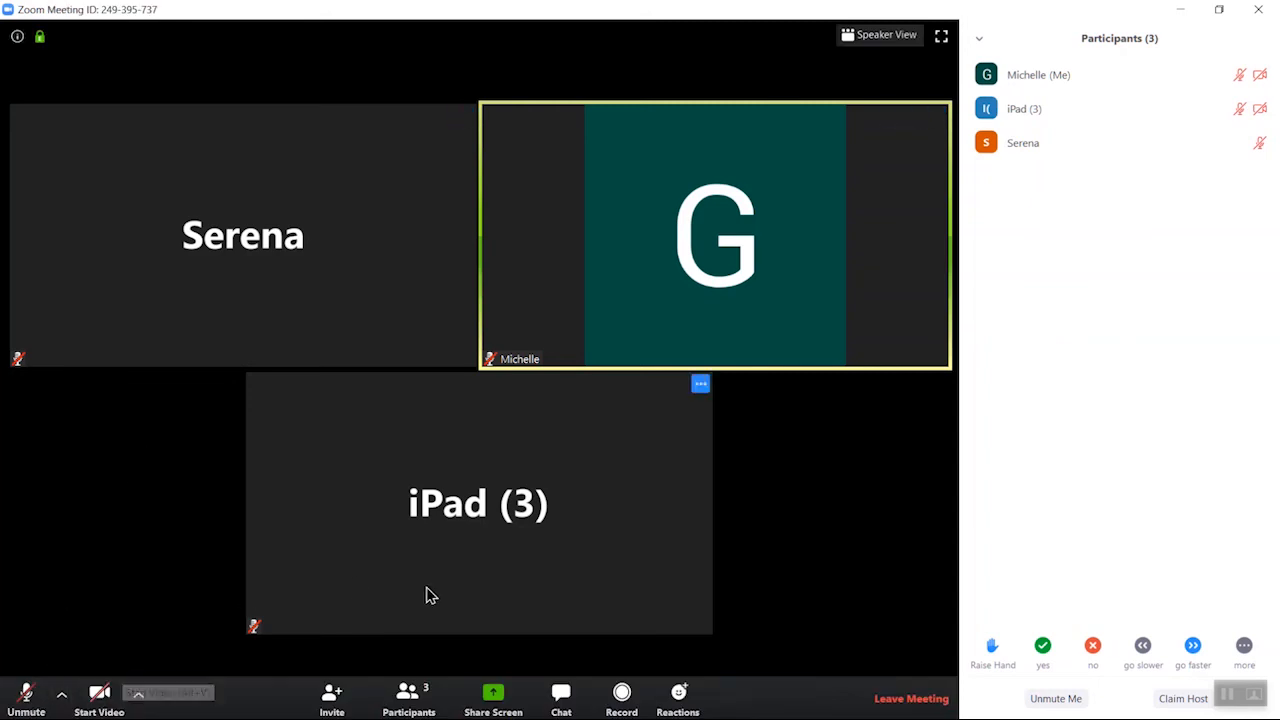
Step: Show the Zoom Group Chat panel addressed to Everyone beneath the participants list
left_click(560, 696)
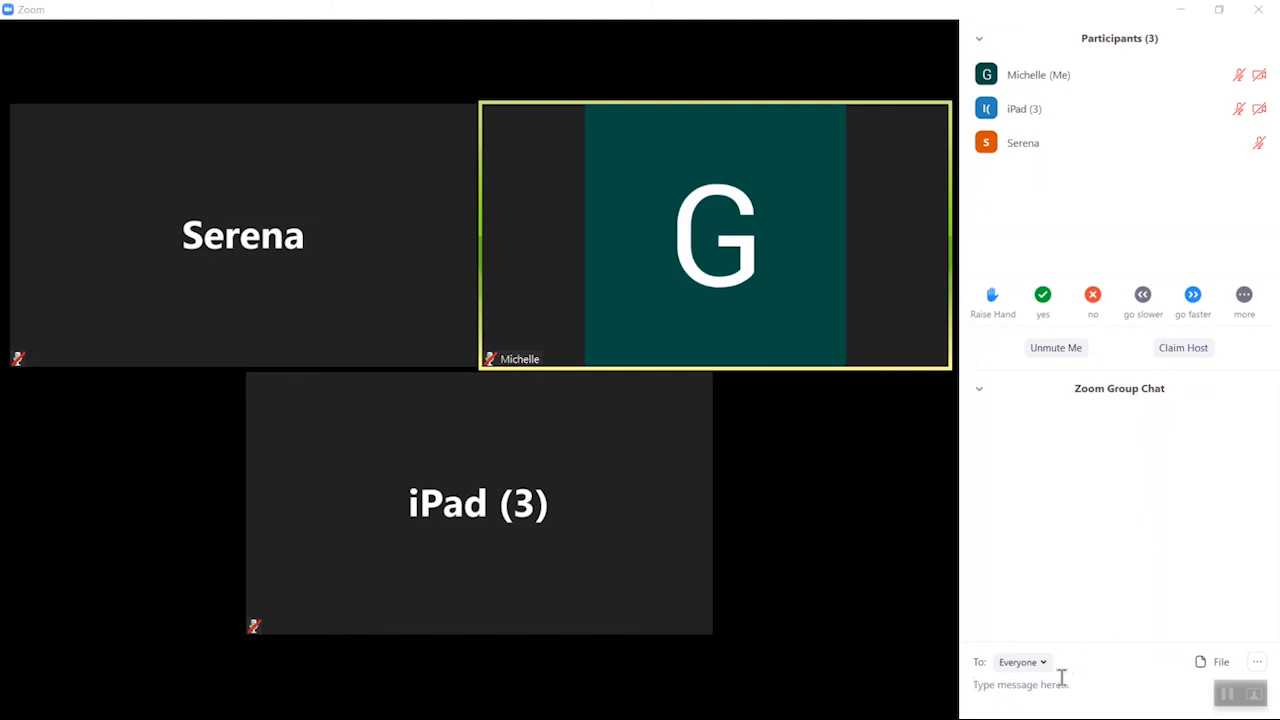
mouse_move(1068, 532)
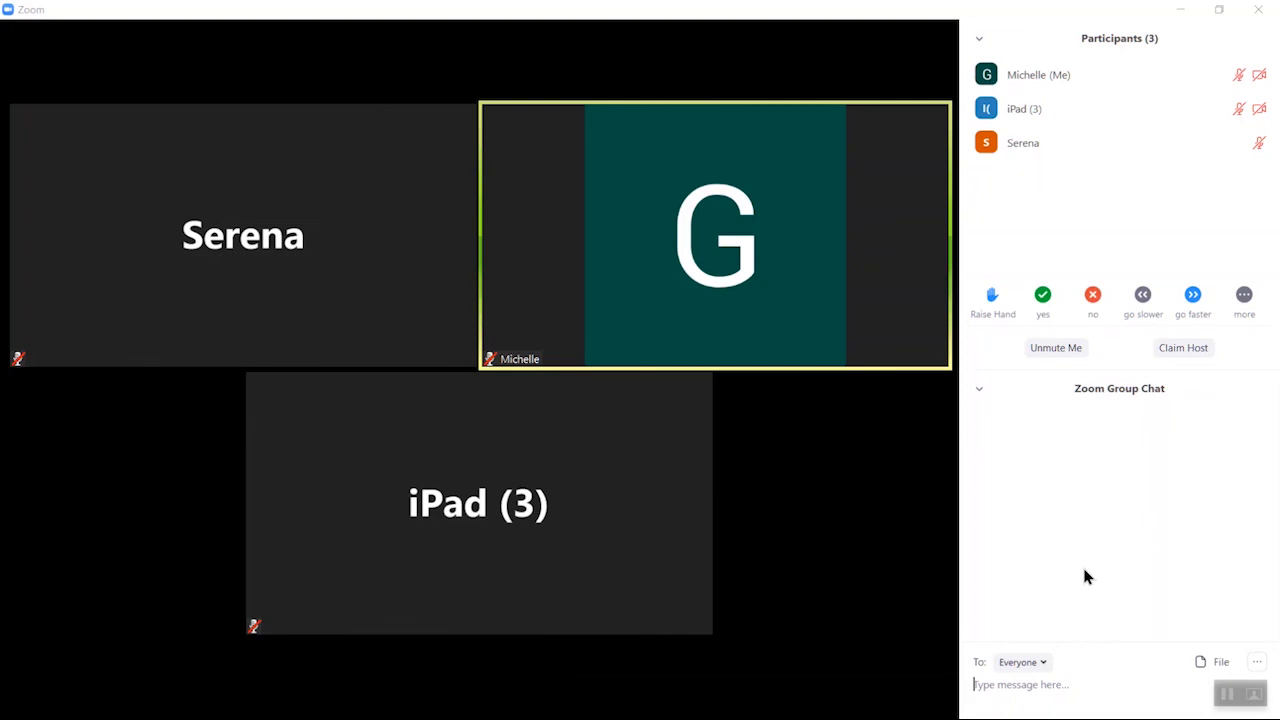
mouse_move(1088, 660)
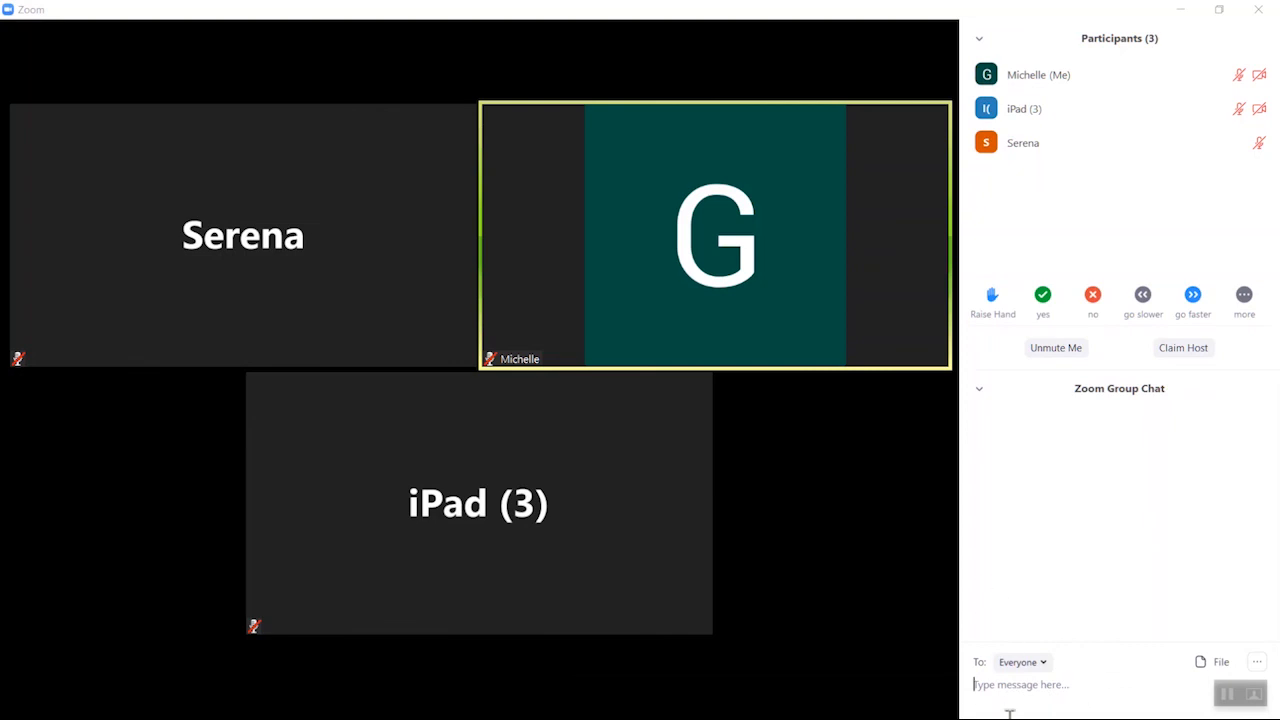
mouse_move(1064, 568)
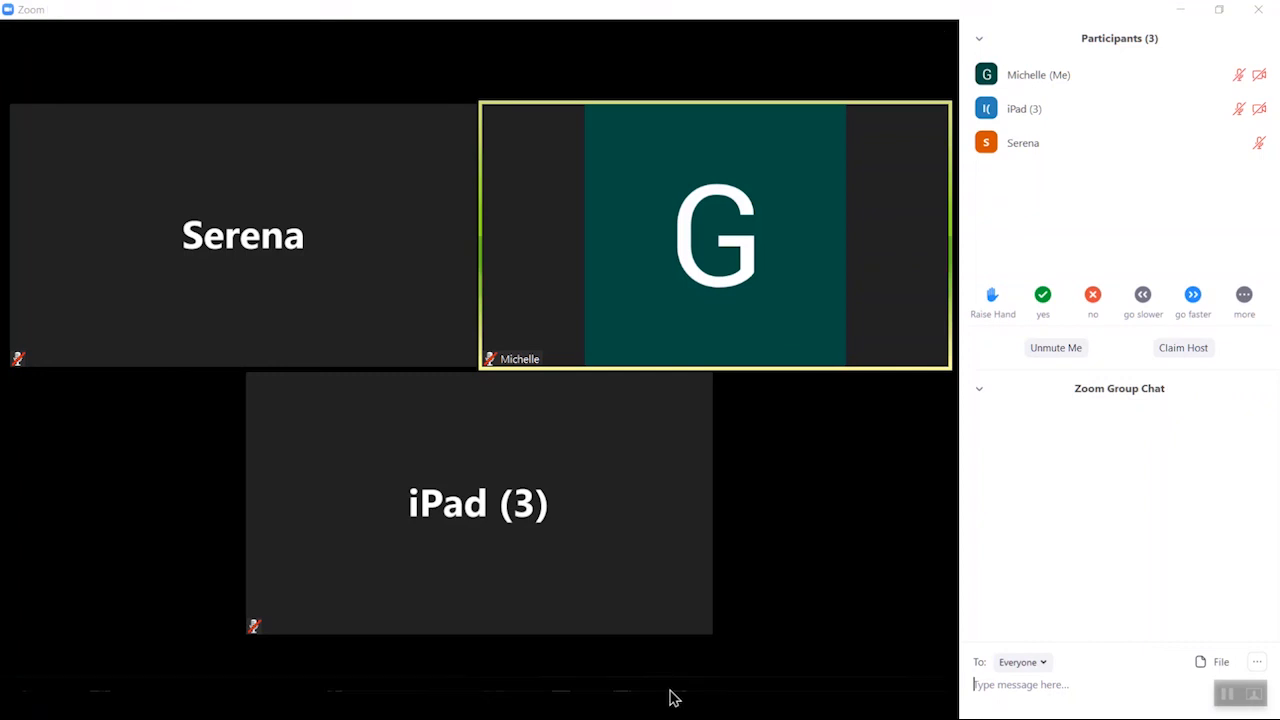
mouse_move(670, 696)
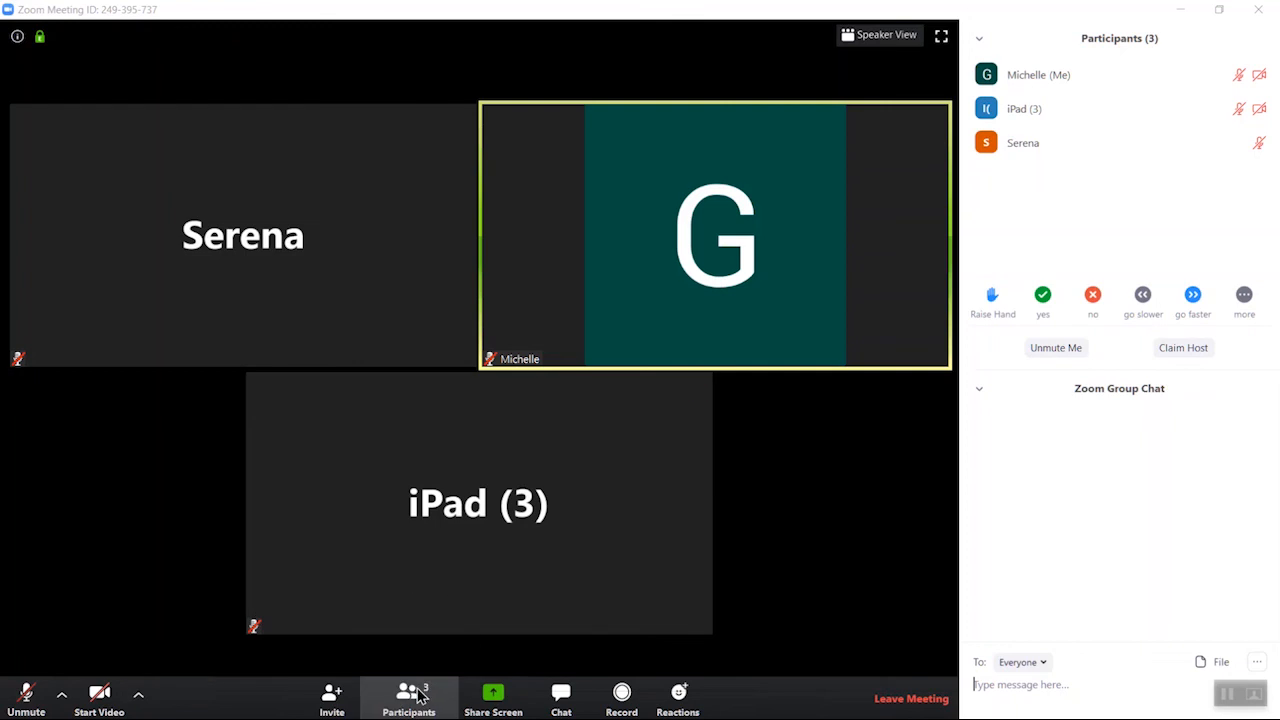
mouse_move(560, 696)
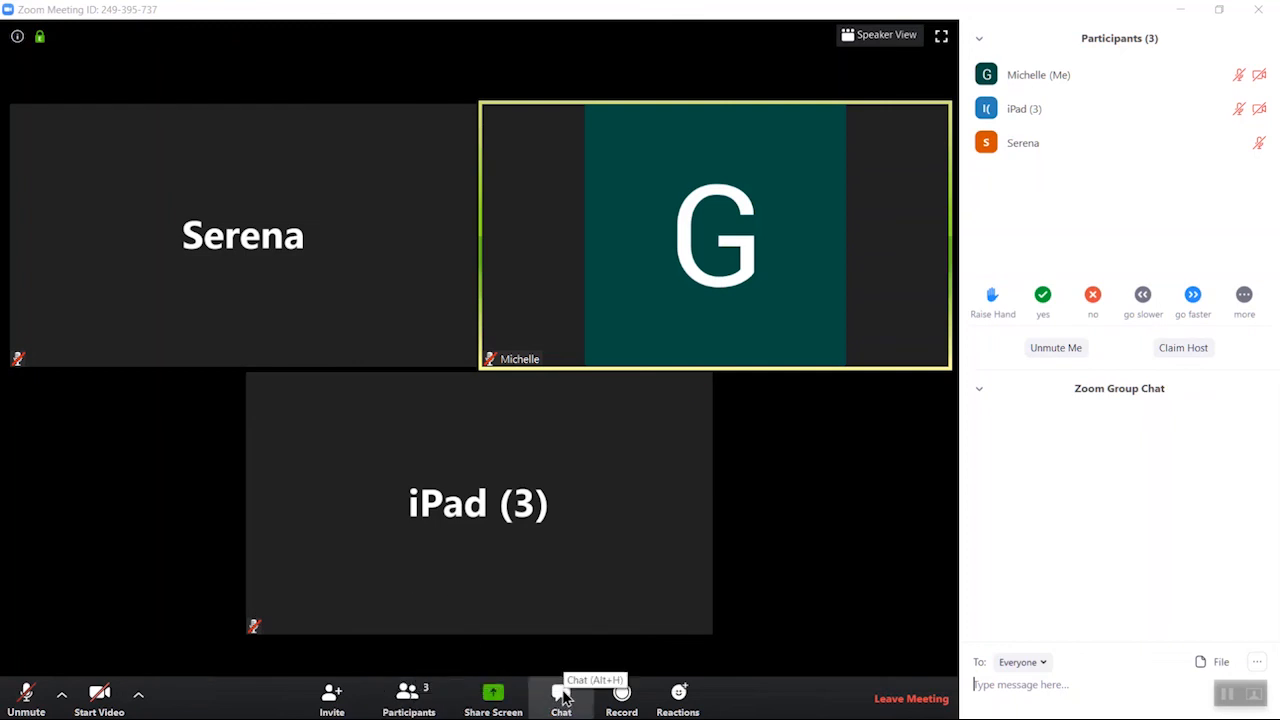
mouse_move(880, 36)
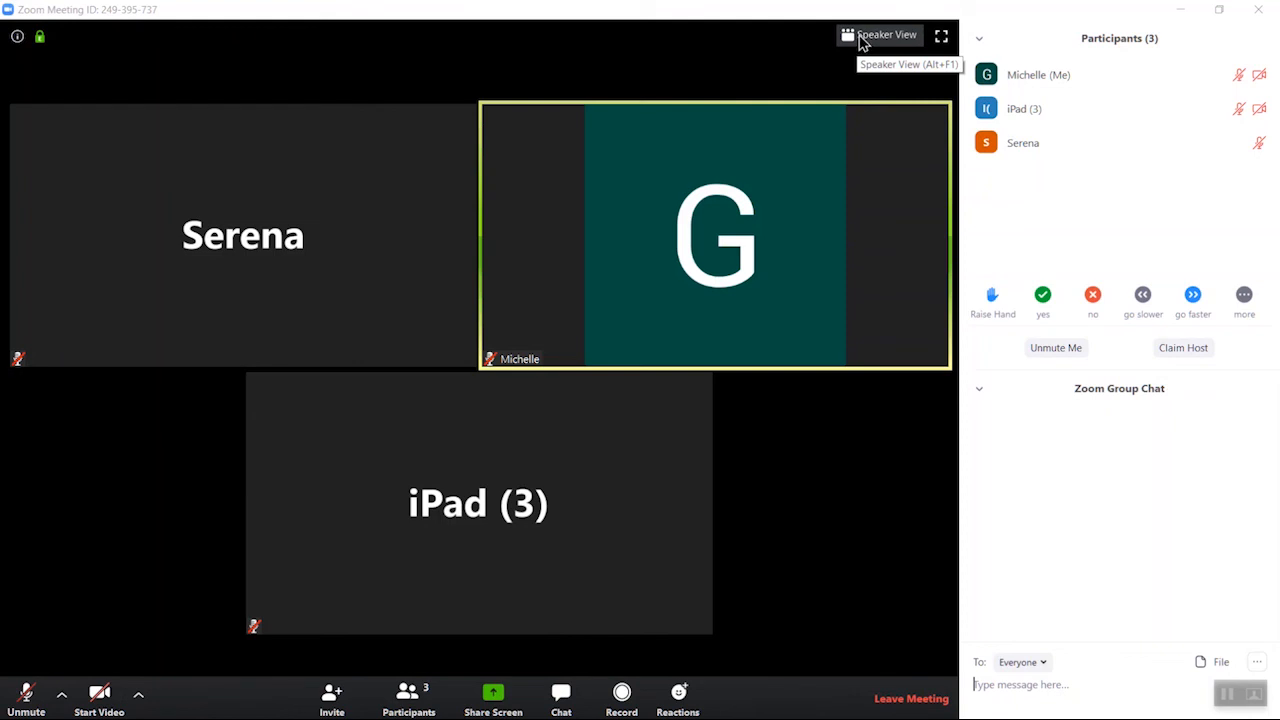
mouse_move(832, 90)
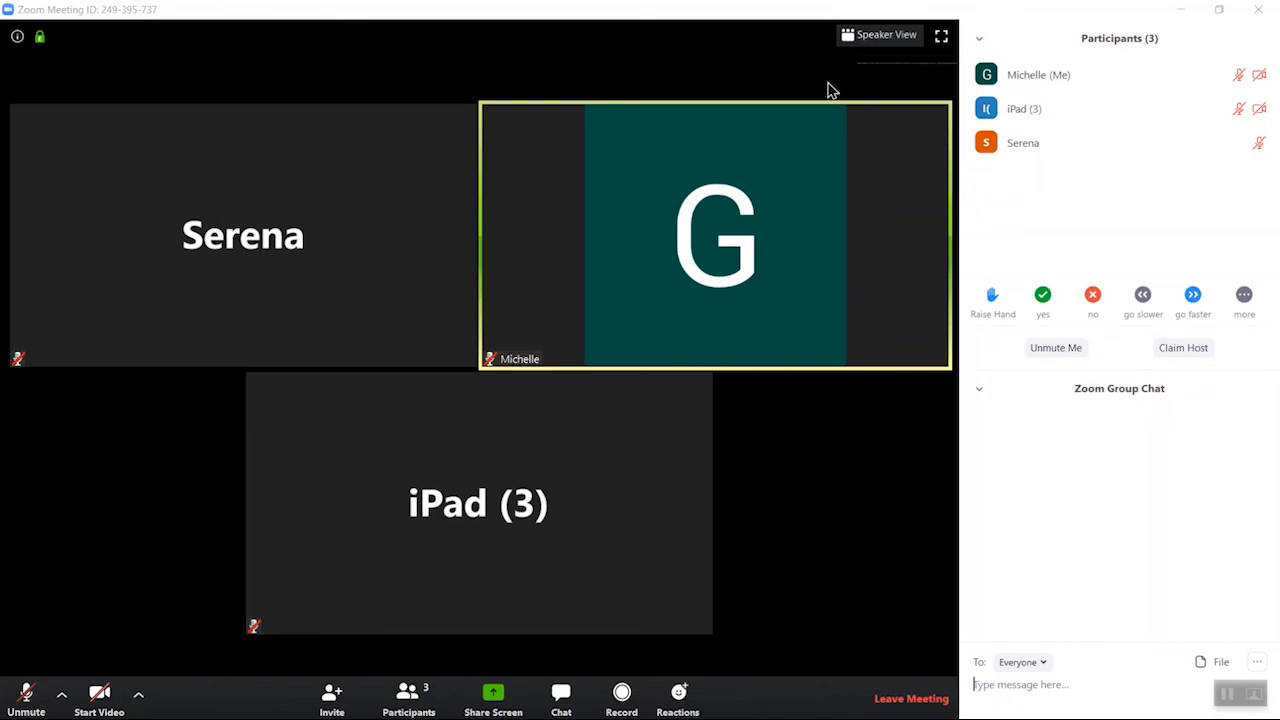
mouse_move(940, 684)
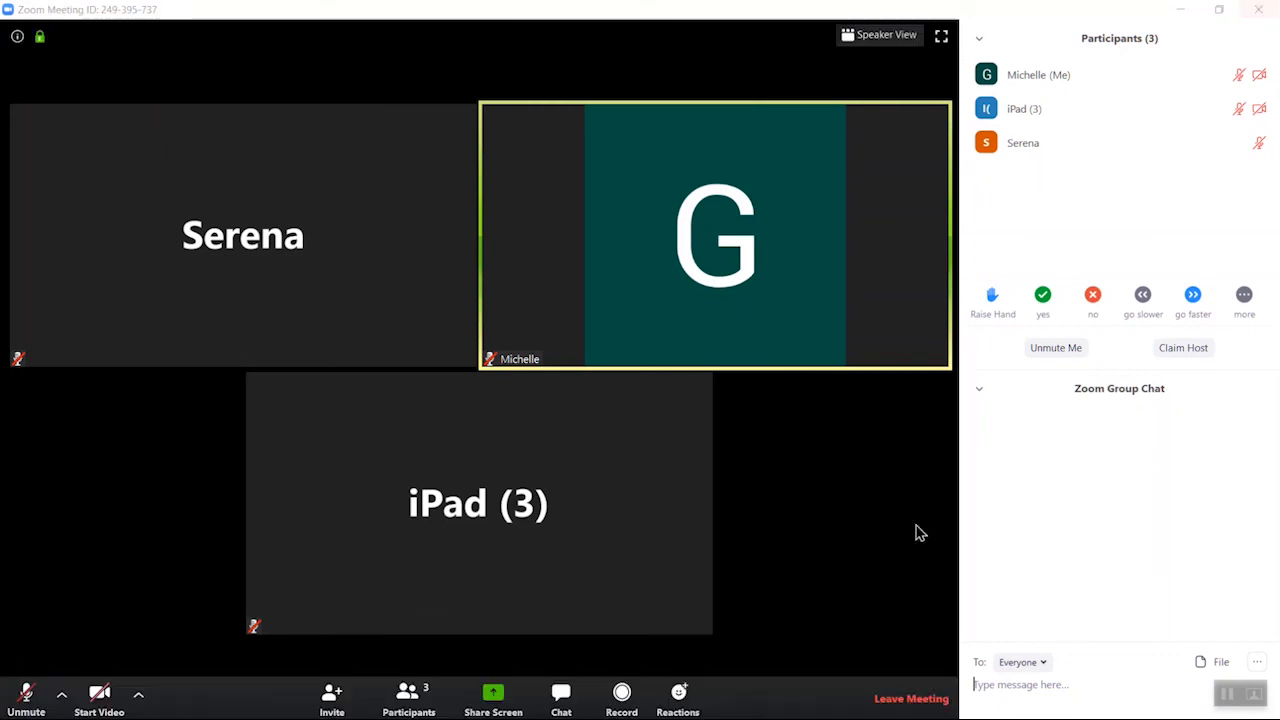
mouse_move(910, 698)
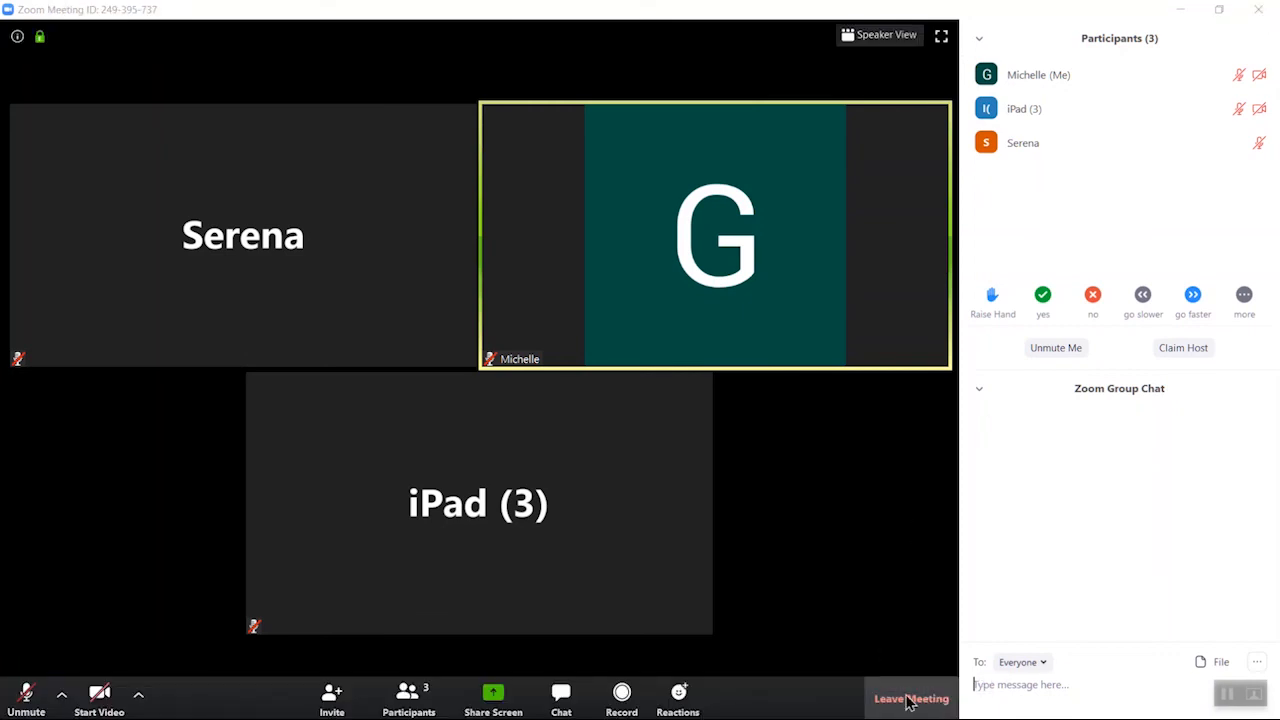
mouse_move(912, 698)
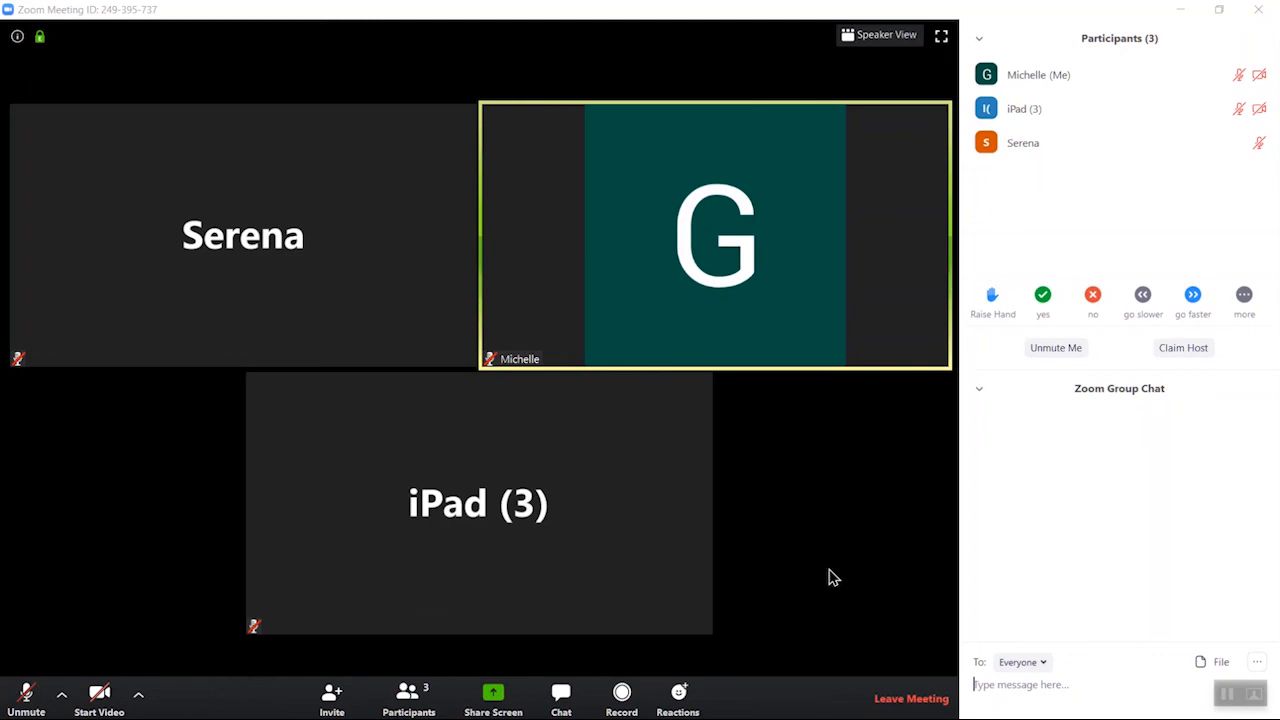
mouse_move(796, 488)
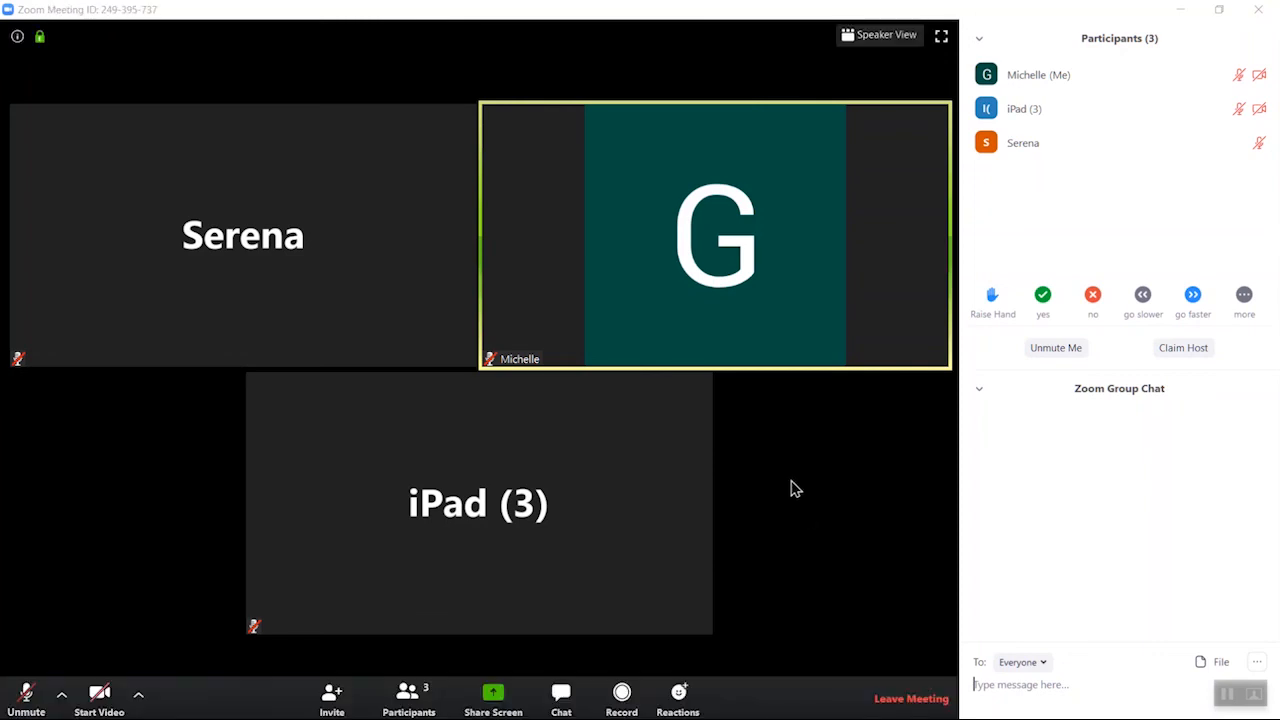